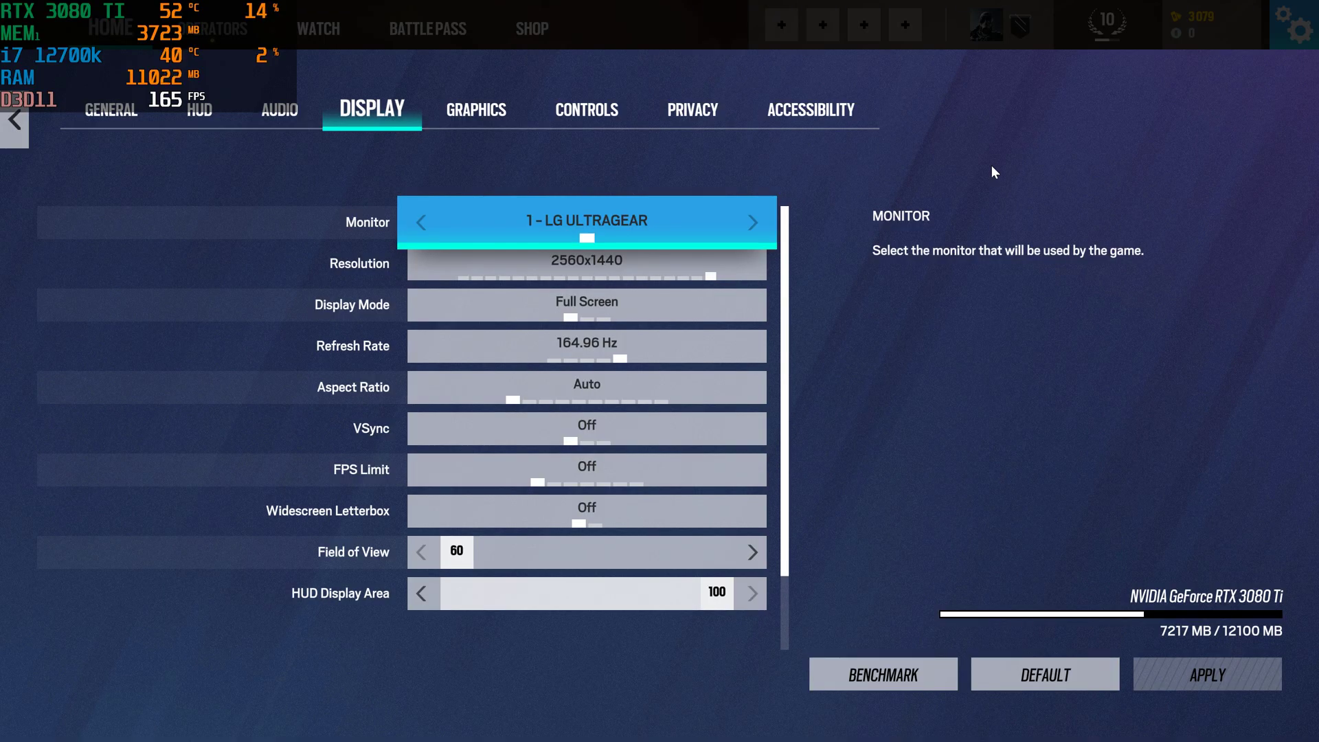
mouse_move(864, 187)
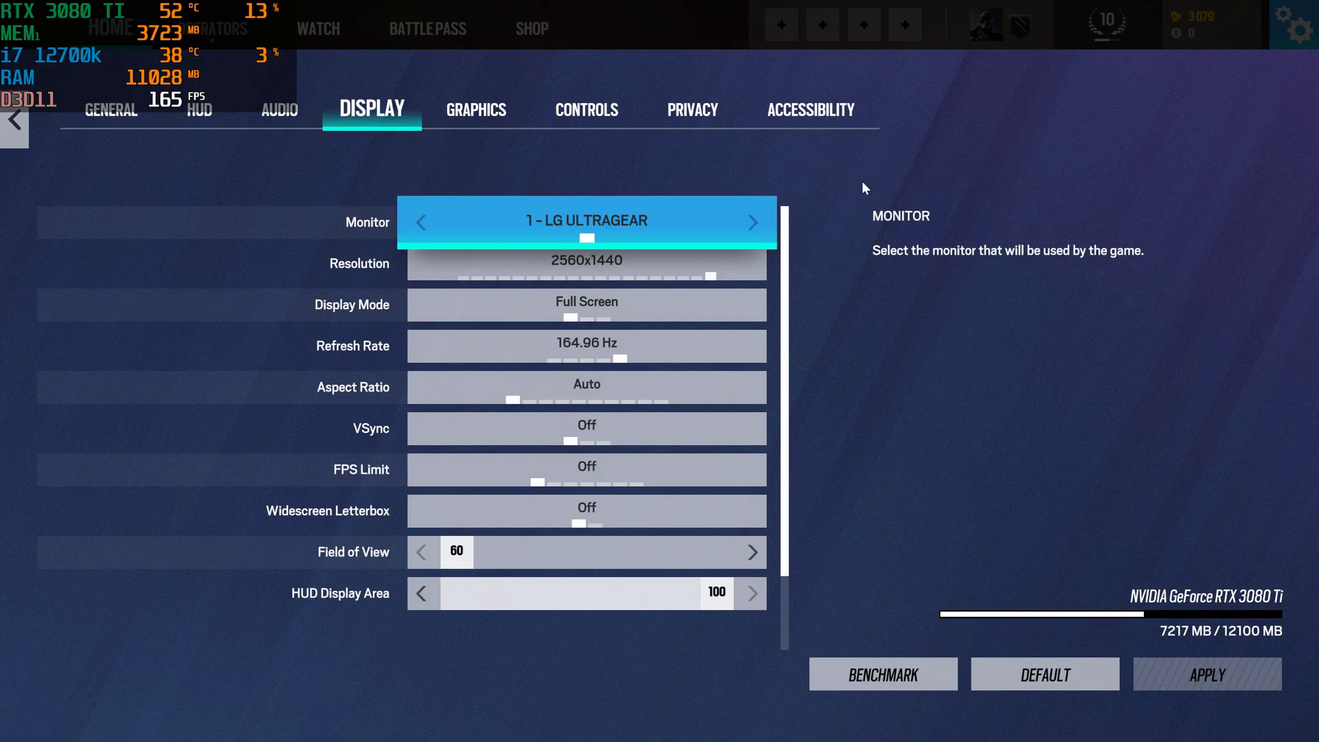
mouse_move(1183, 585)
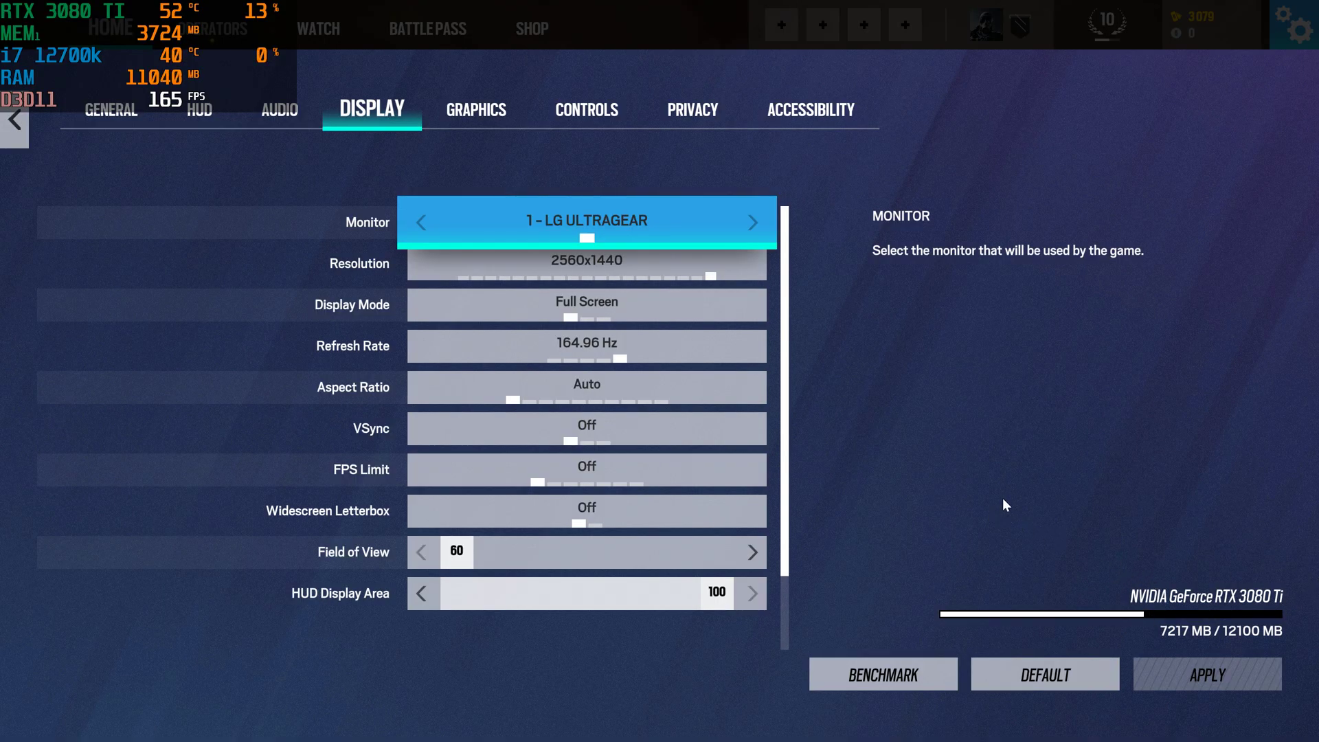
mouse_move(673, 193)
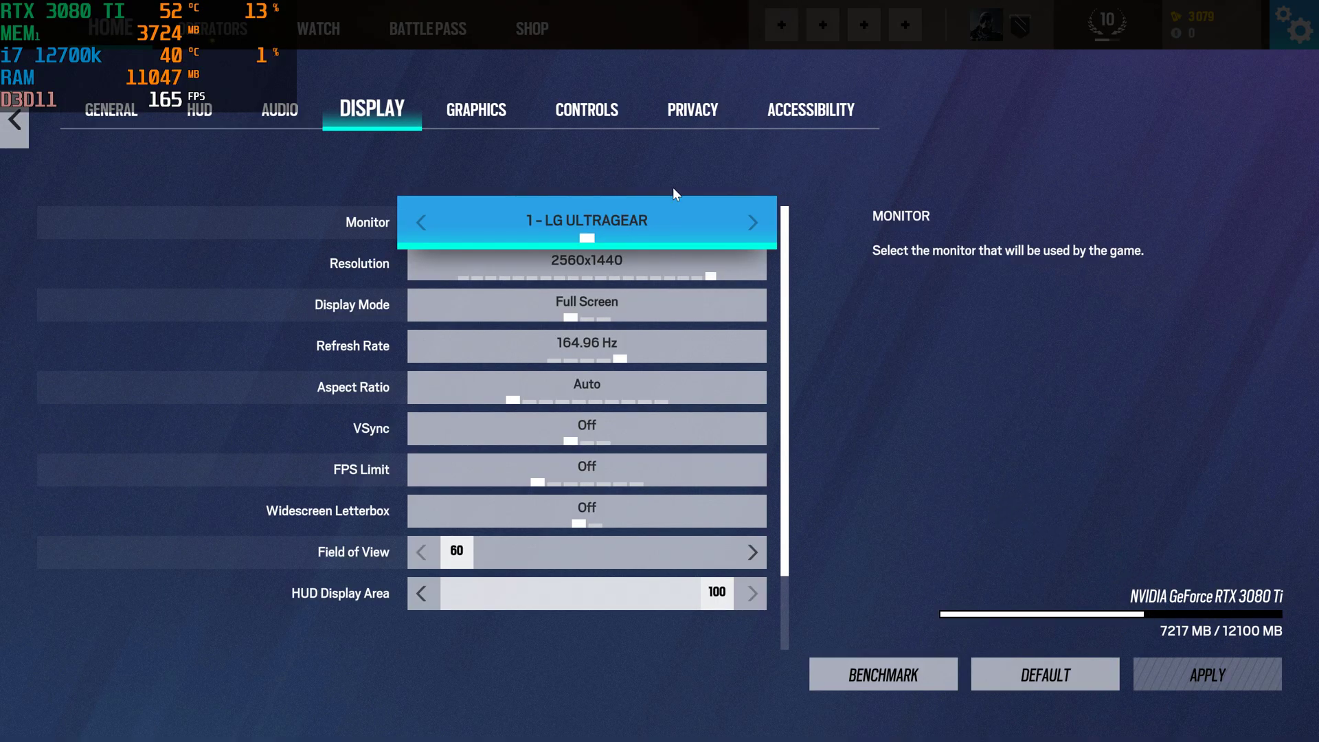
mouse_move(647, 229)
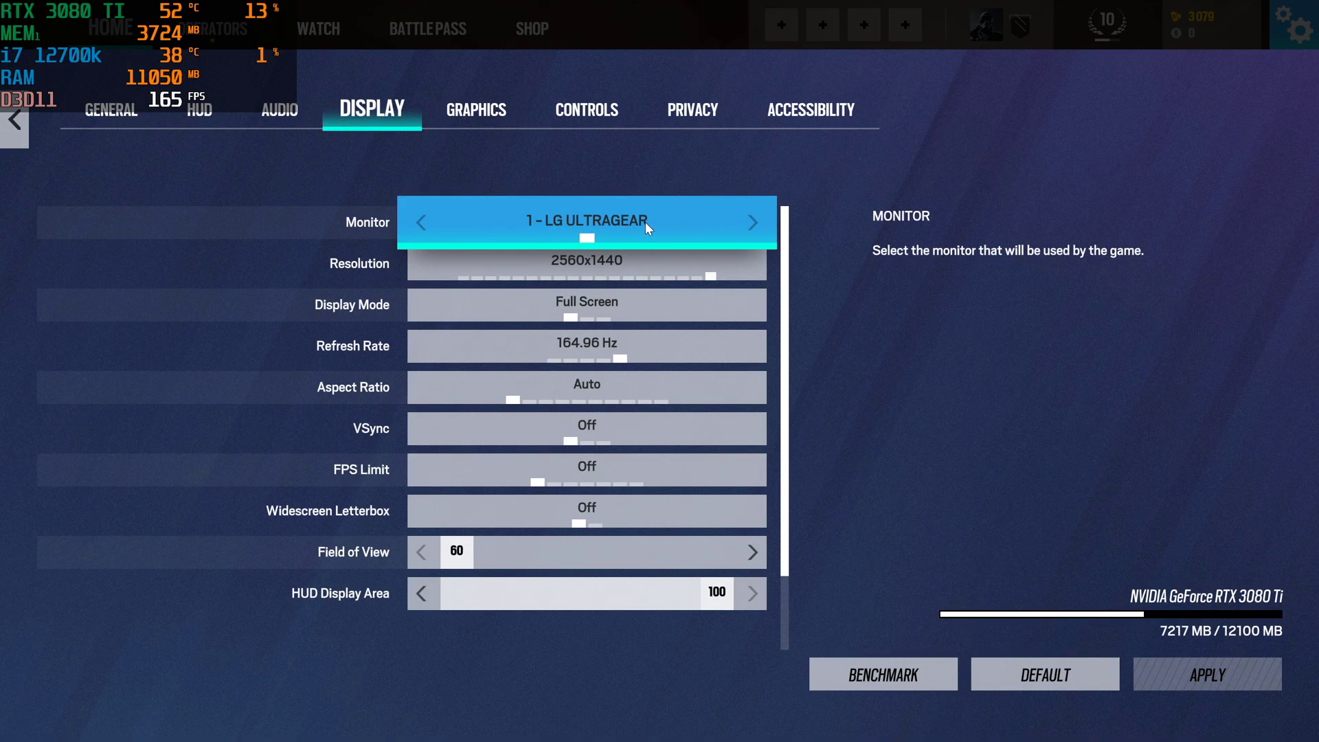
mouse_move(648, 230)
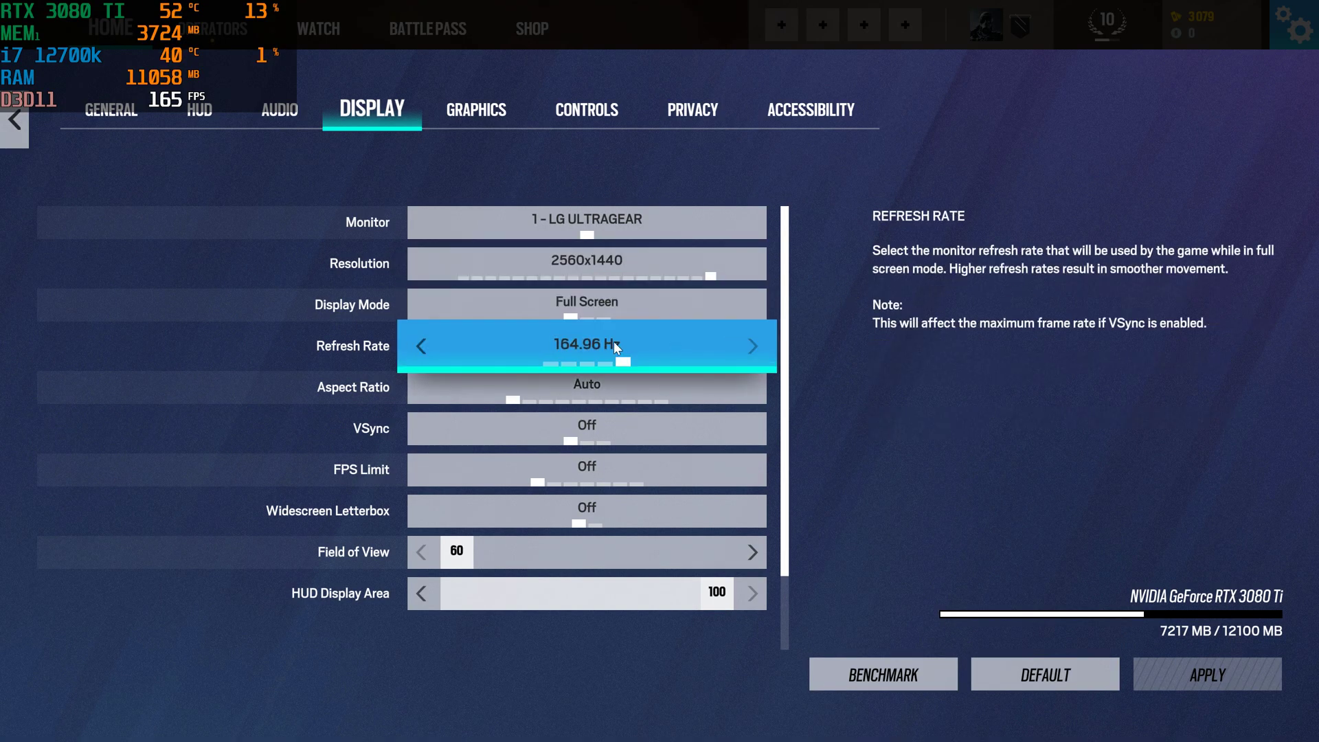
mouse_move(586, 386)
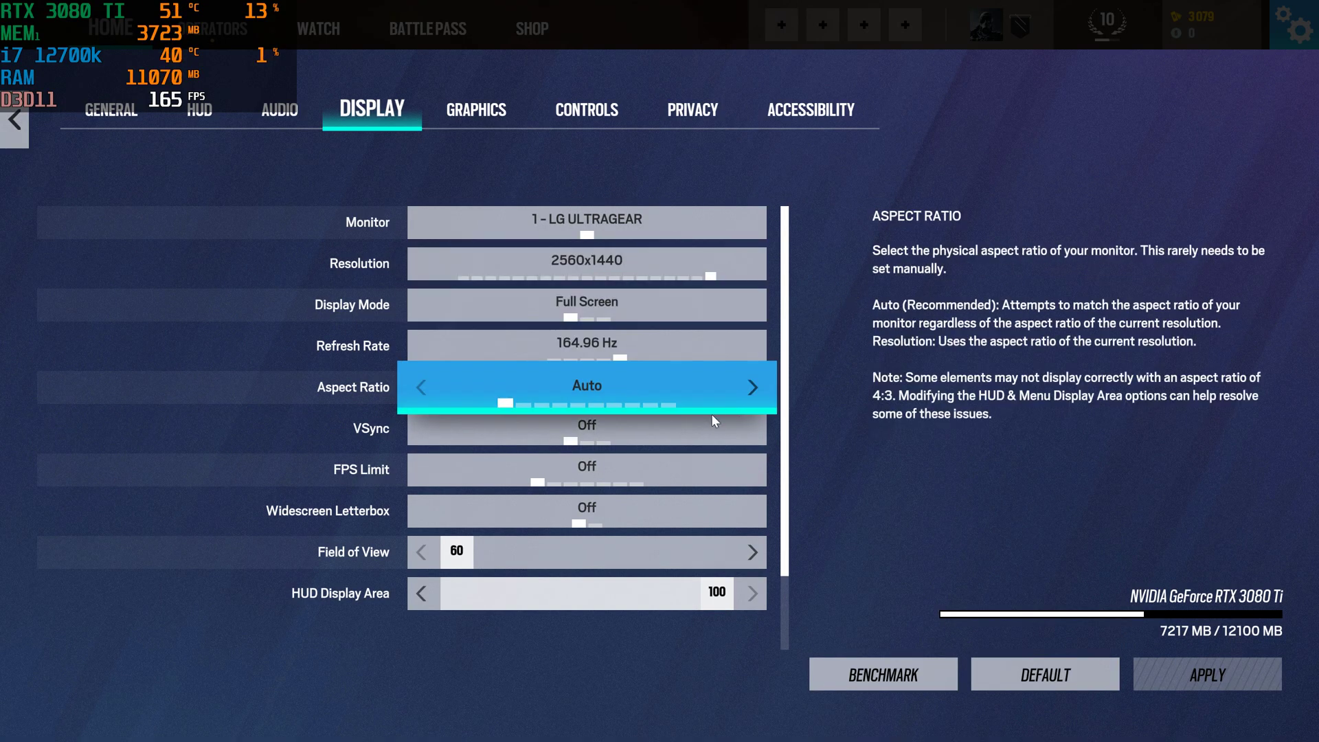
mouse_move(585, 469)
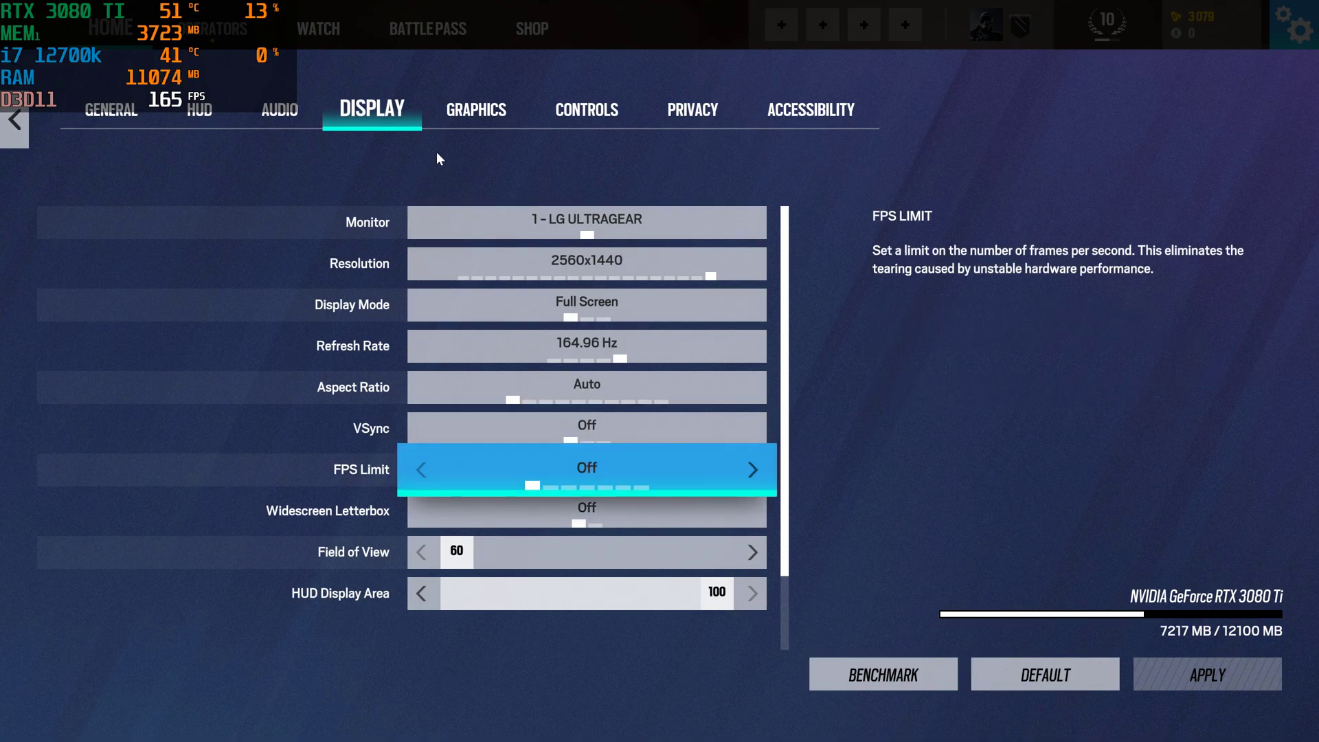
Review the 2560x1440 full-screen, VSync-off display settings, then move to the graphics settings.
left_click(475, 109)
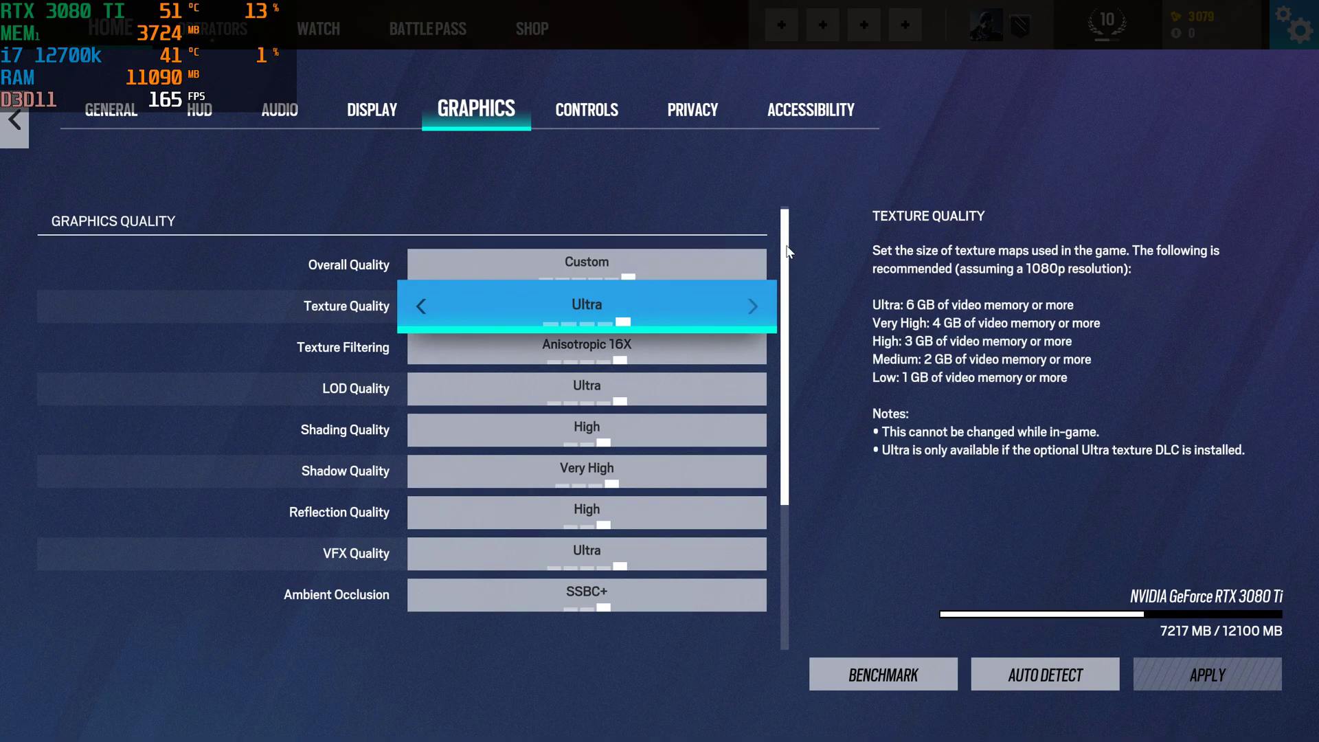
Set anti-aliasing to T-AA-2x at max graphics and start the benchmark.
scroll("down", 3)
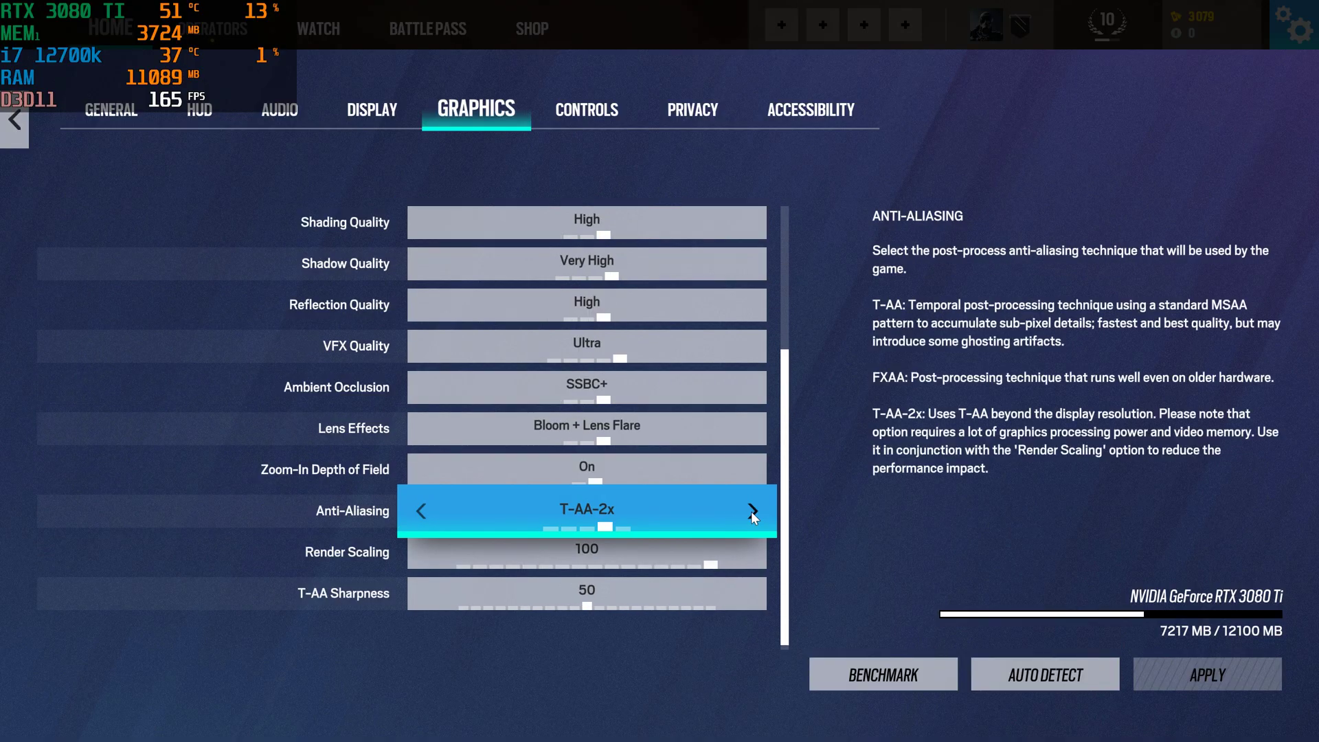
left_click(751, 510)
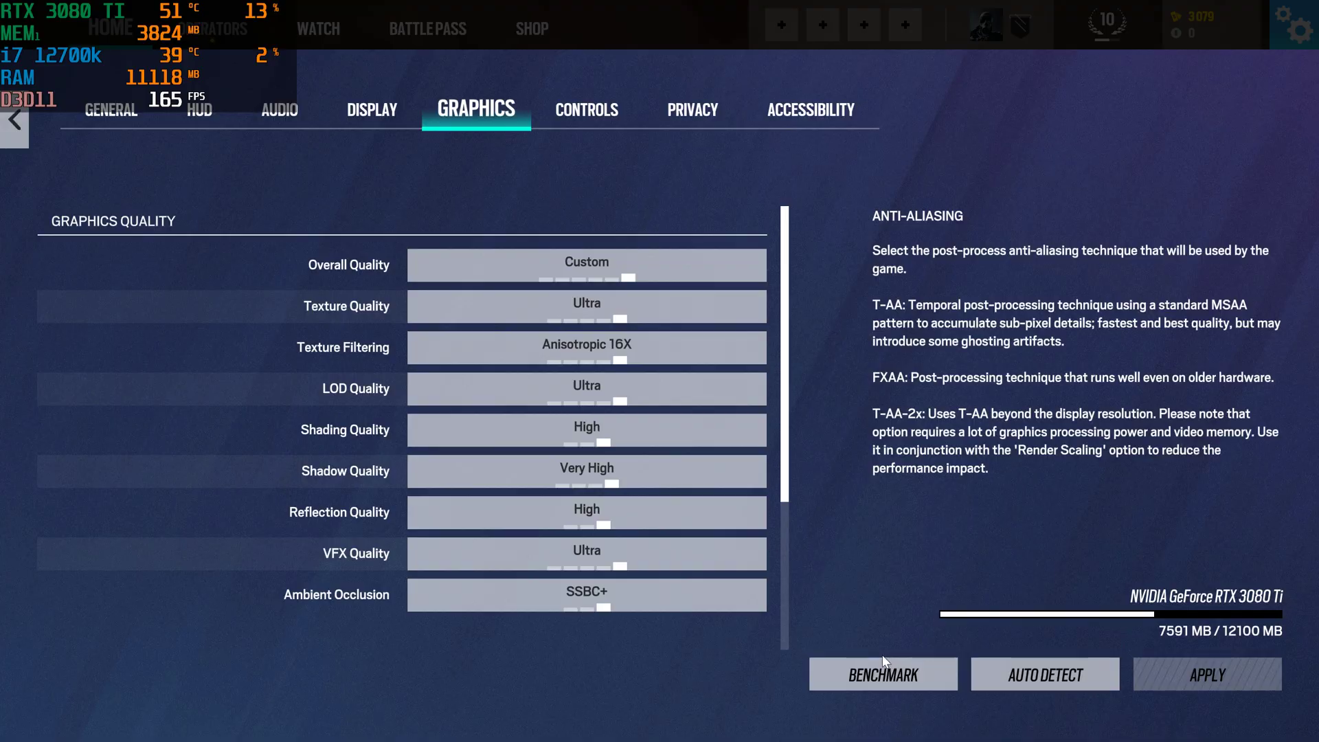
left_click(881, 674)
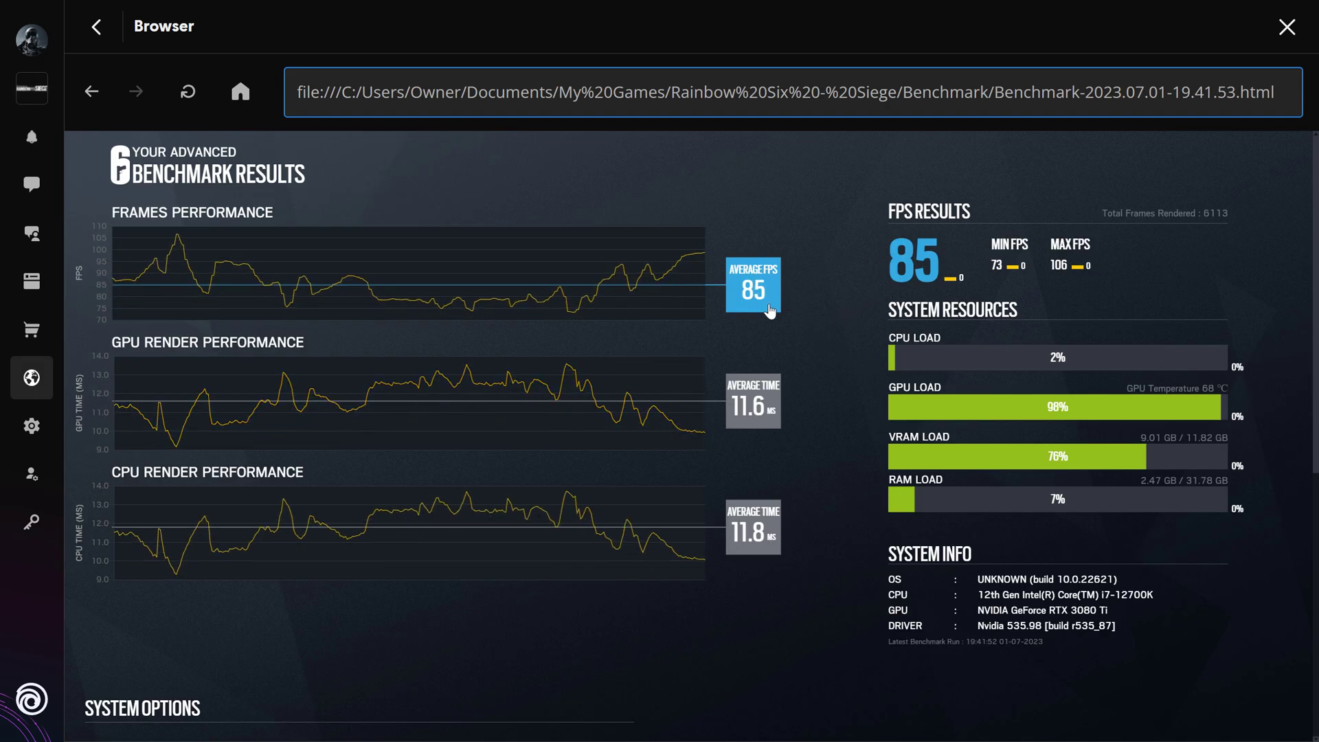
mouse_move(753, 269)
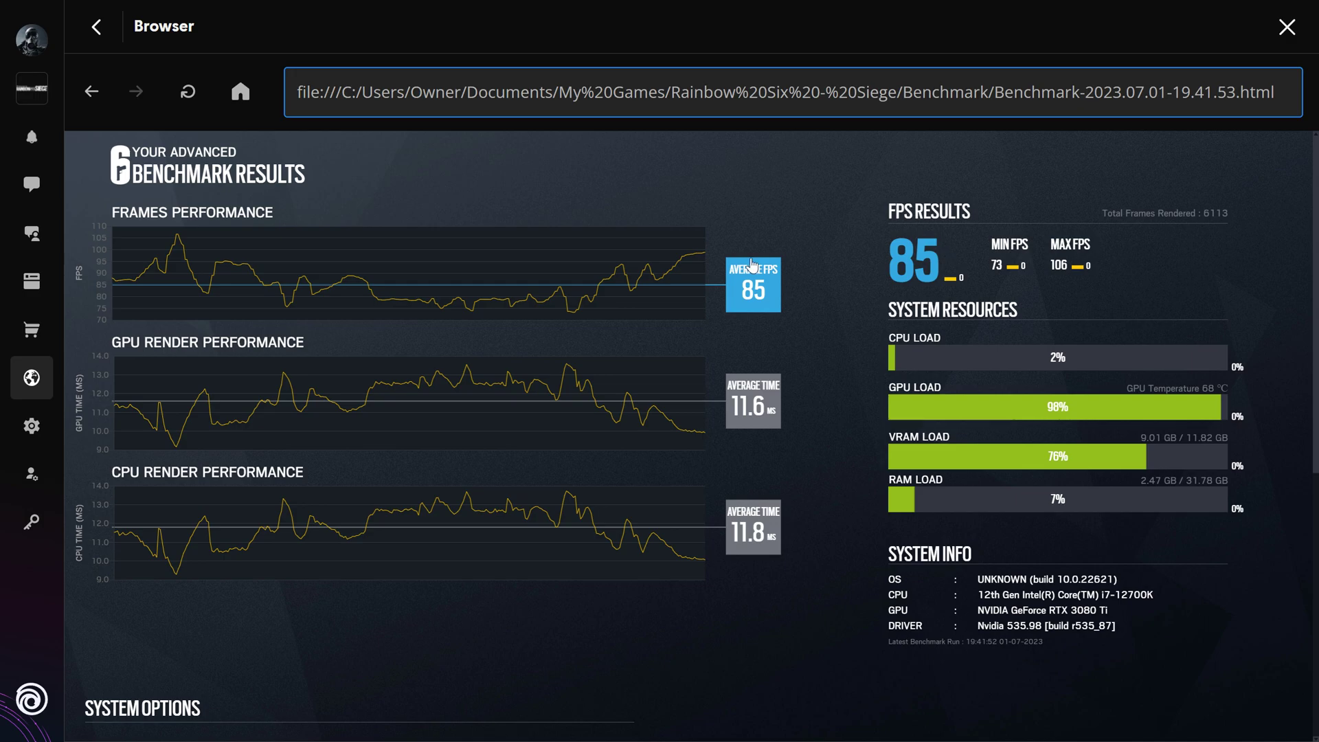
mouse_move(85, 86)
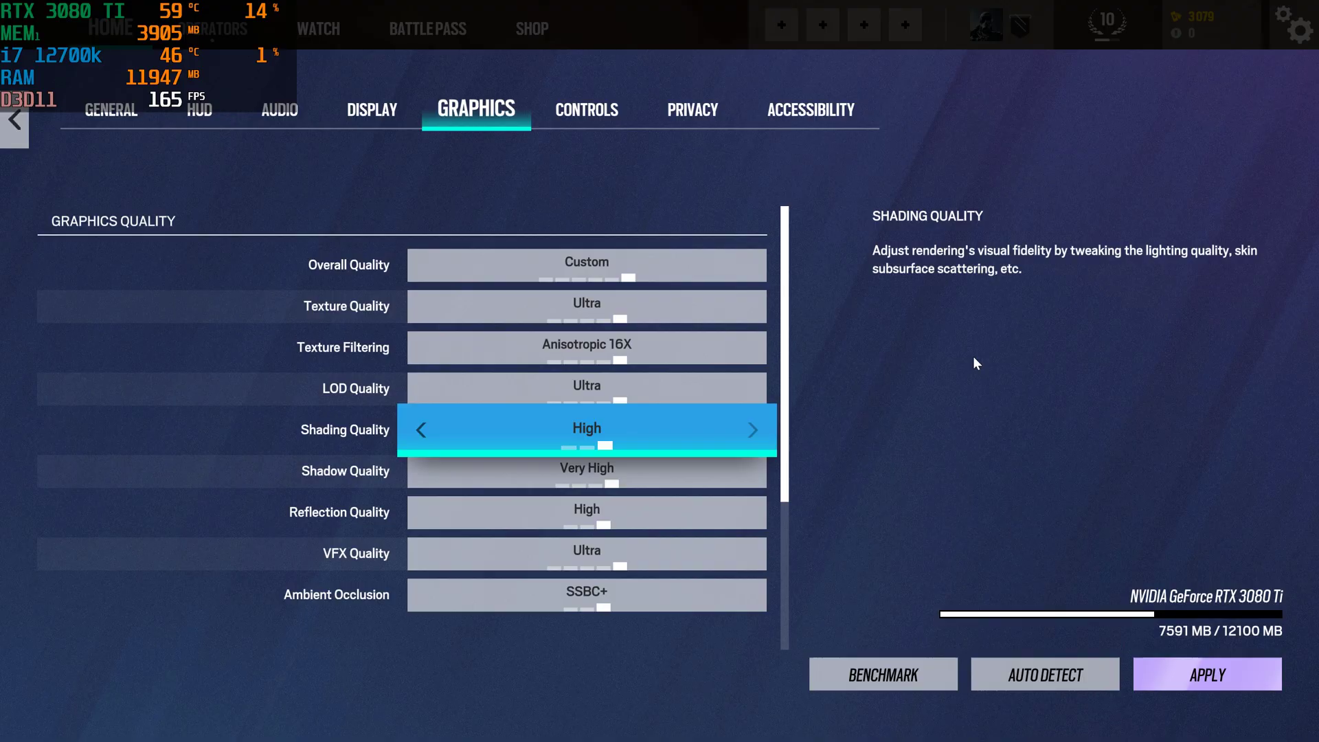
mouse_move(787, 352)
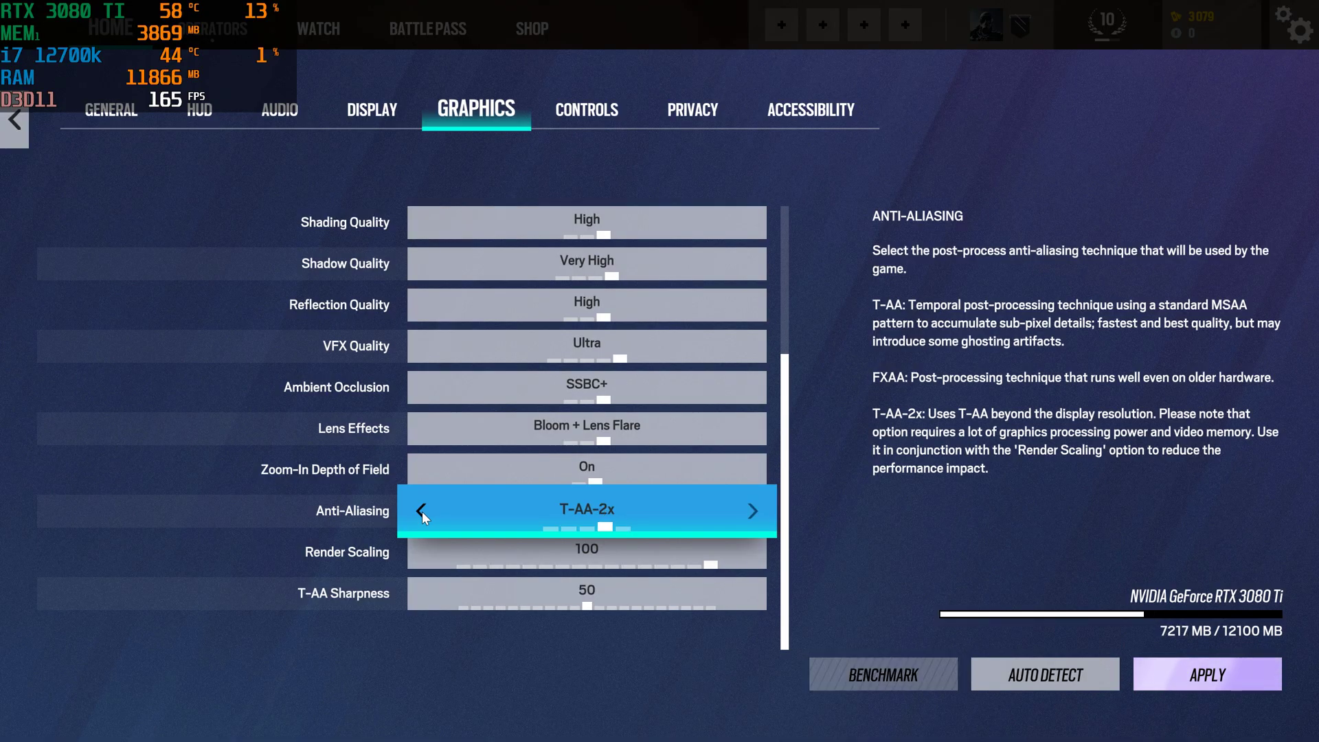
mouse_move(595, 522)
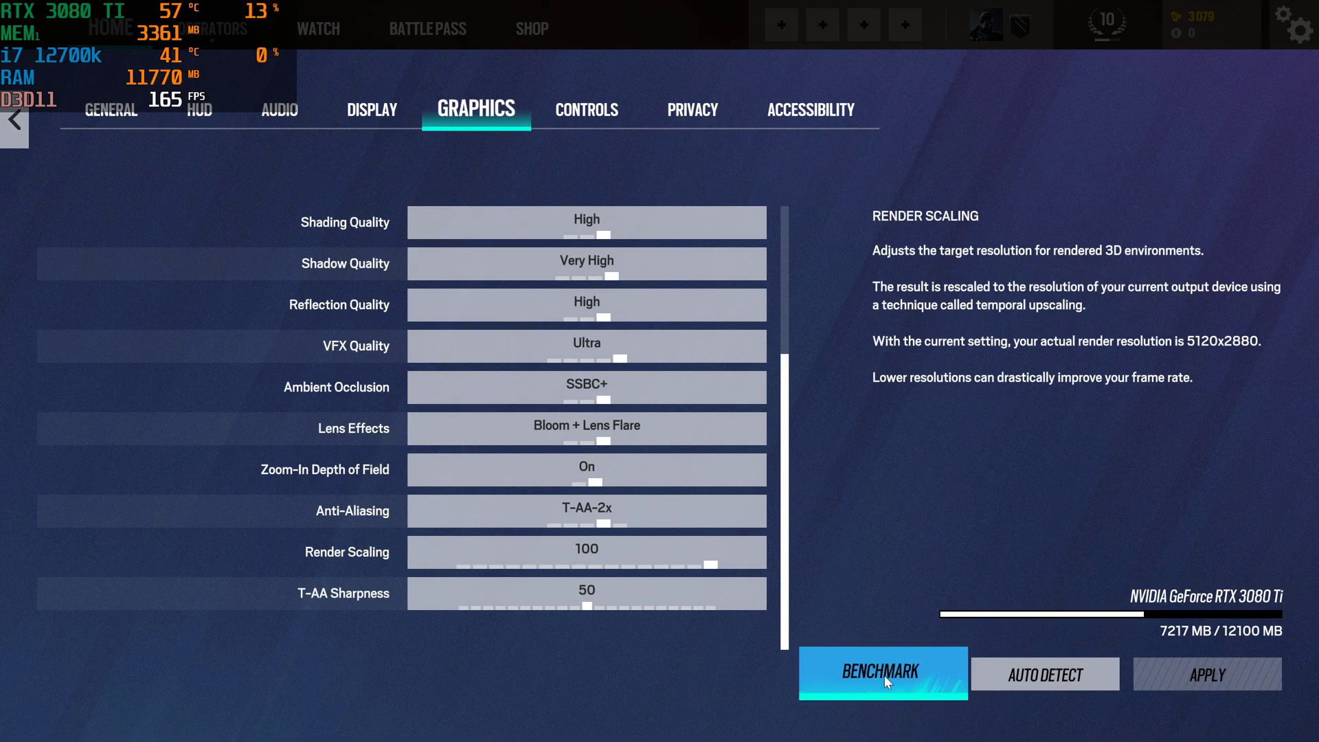
Start a second benchmark run and let it play through all test scenes.
left_click(882, 672)
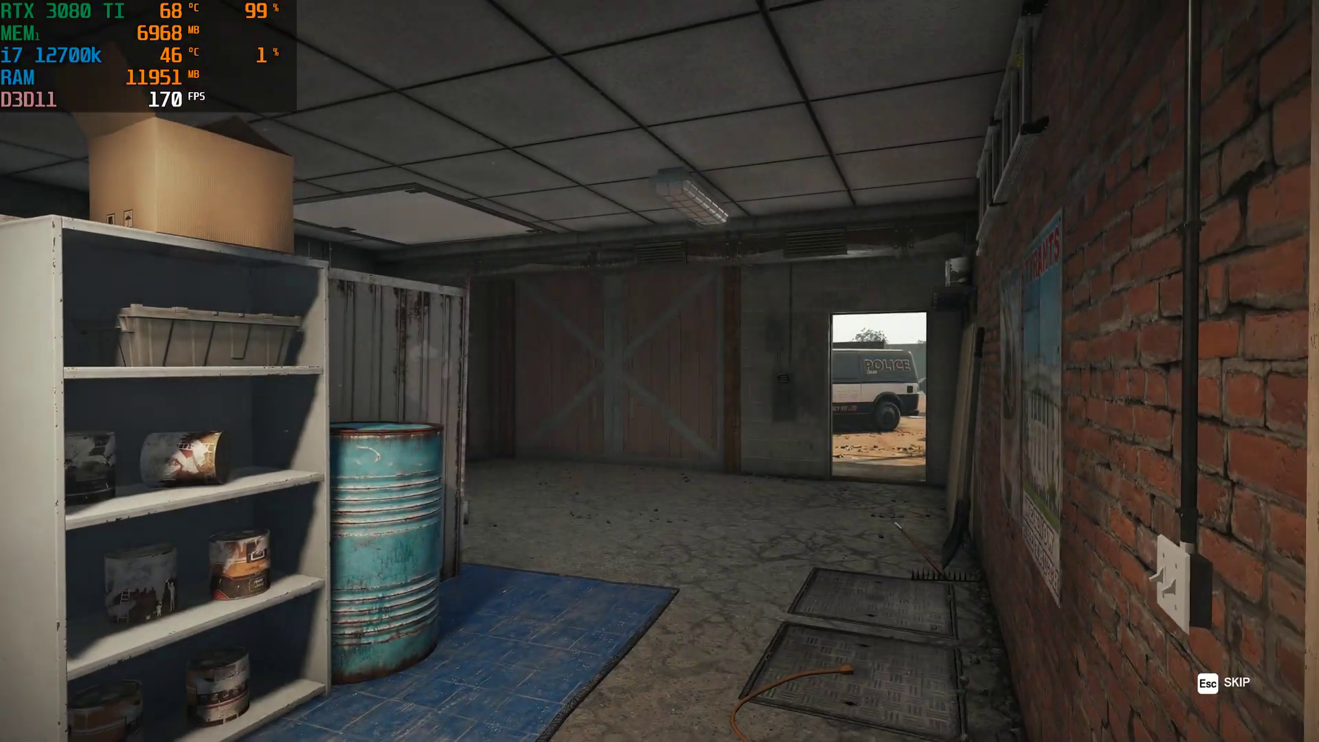
mouse_move(659, 371)
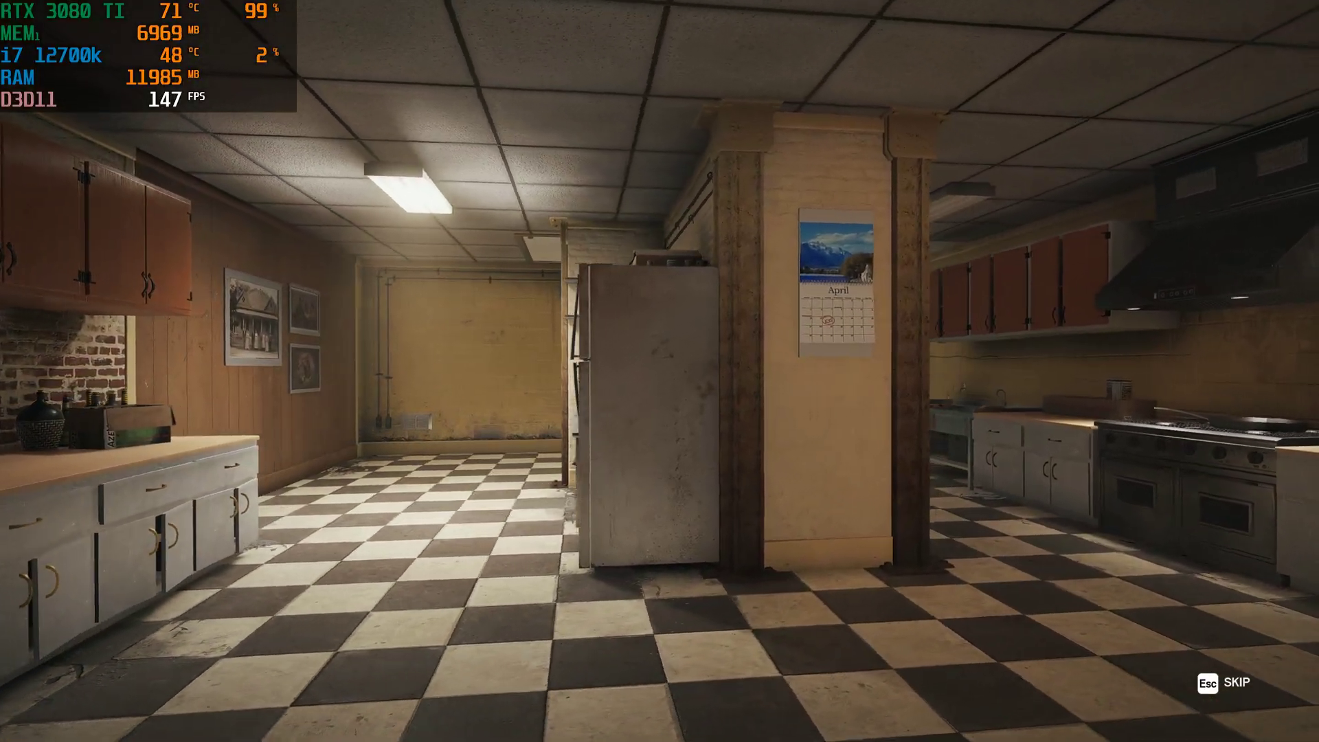
mouse_move(659, 371)
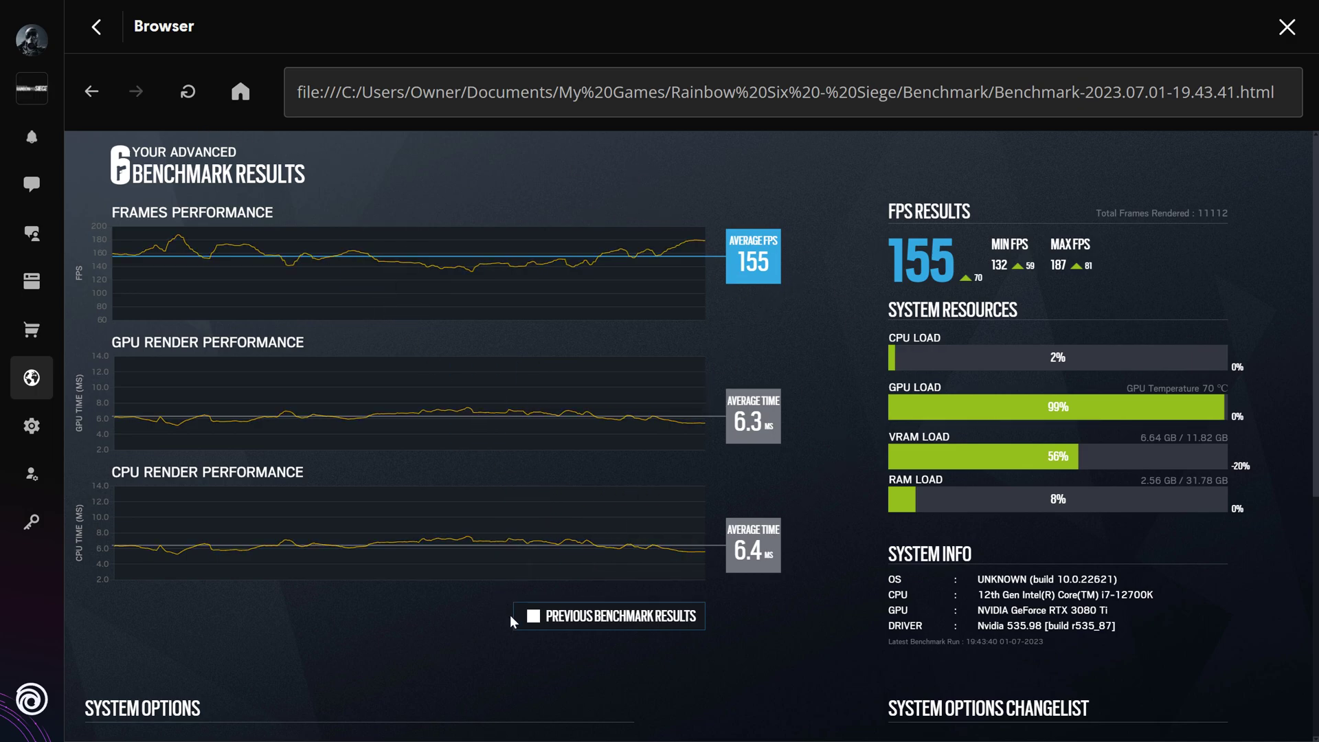
Overlay the previous benchmark results on the new 155 FPS average run.
left_click(532, 615)
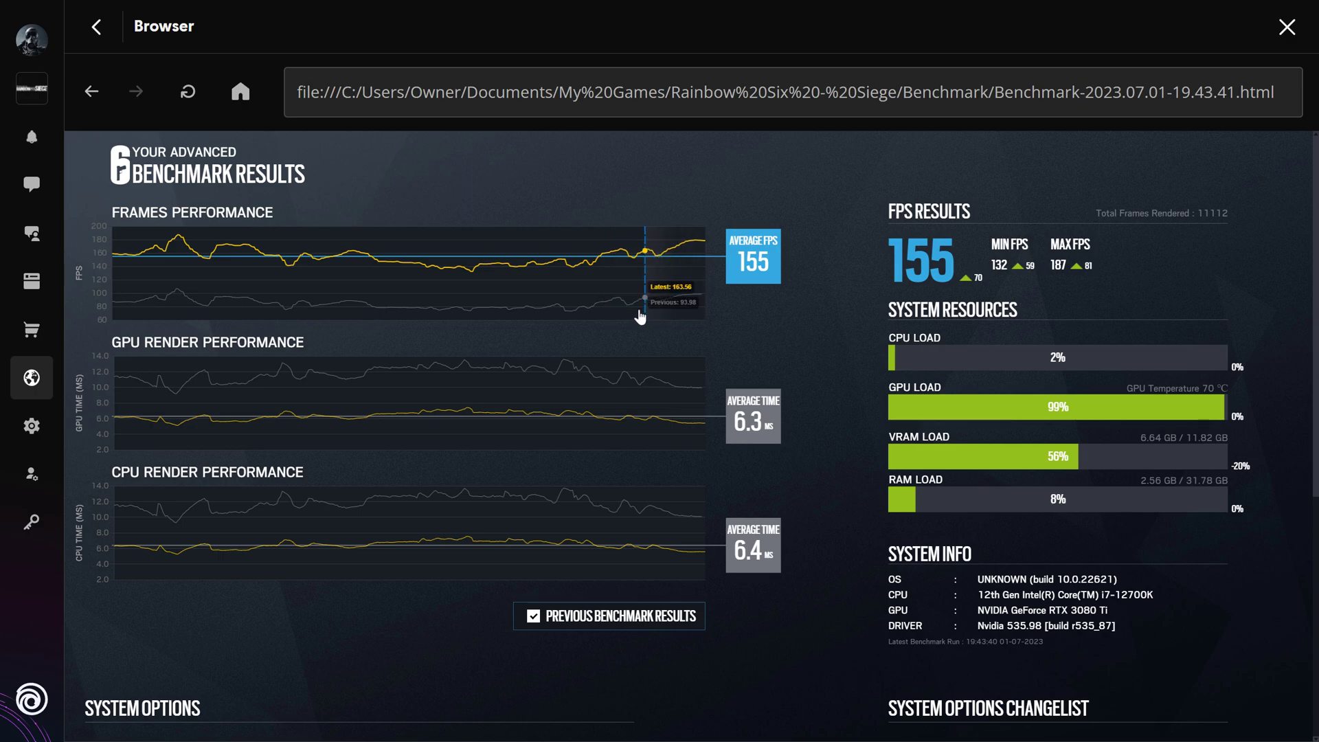
mouse_move(405, 310)
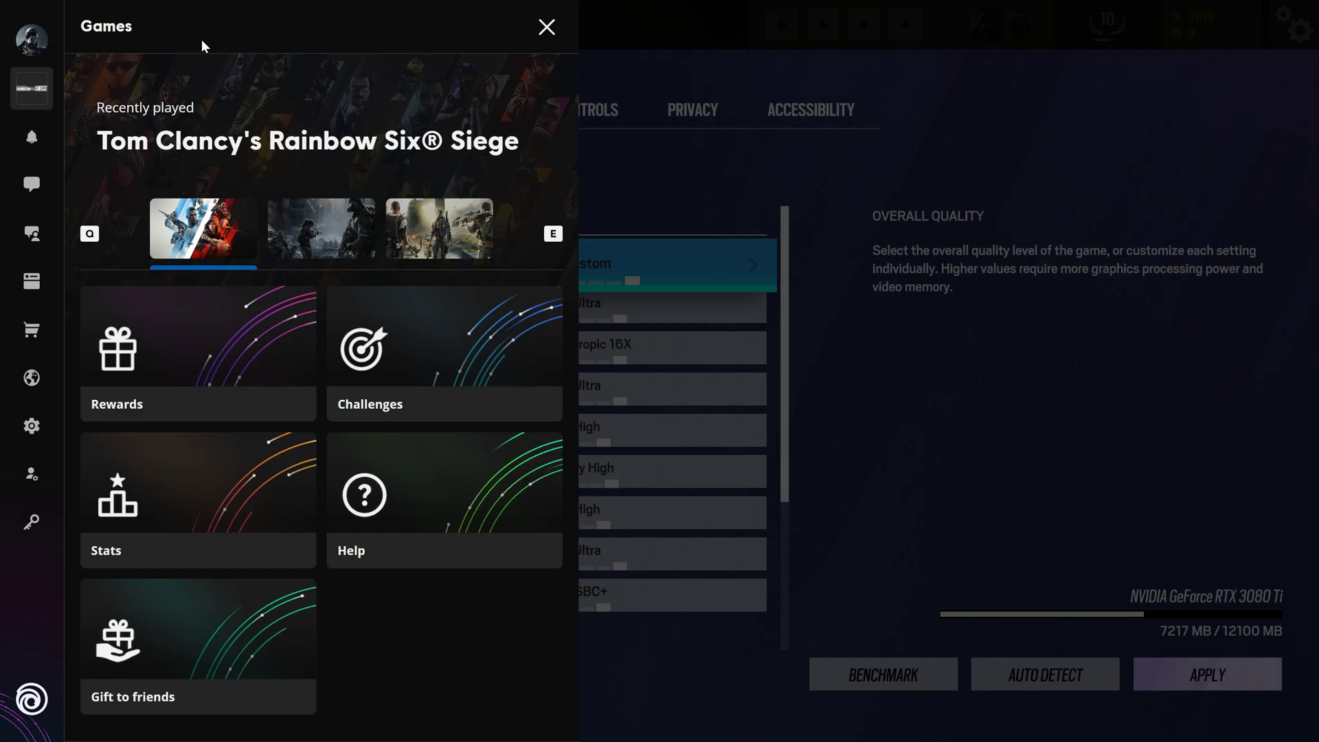
Close the overlay, switch anti-aliasing to T-AA, and check render scaling at 100.
left_click(546, 26)
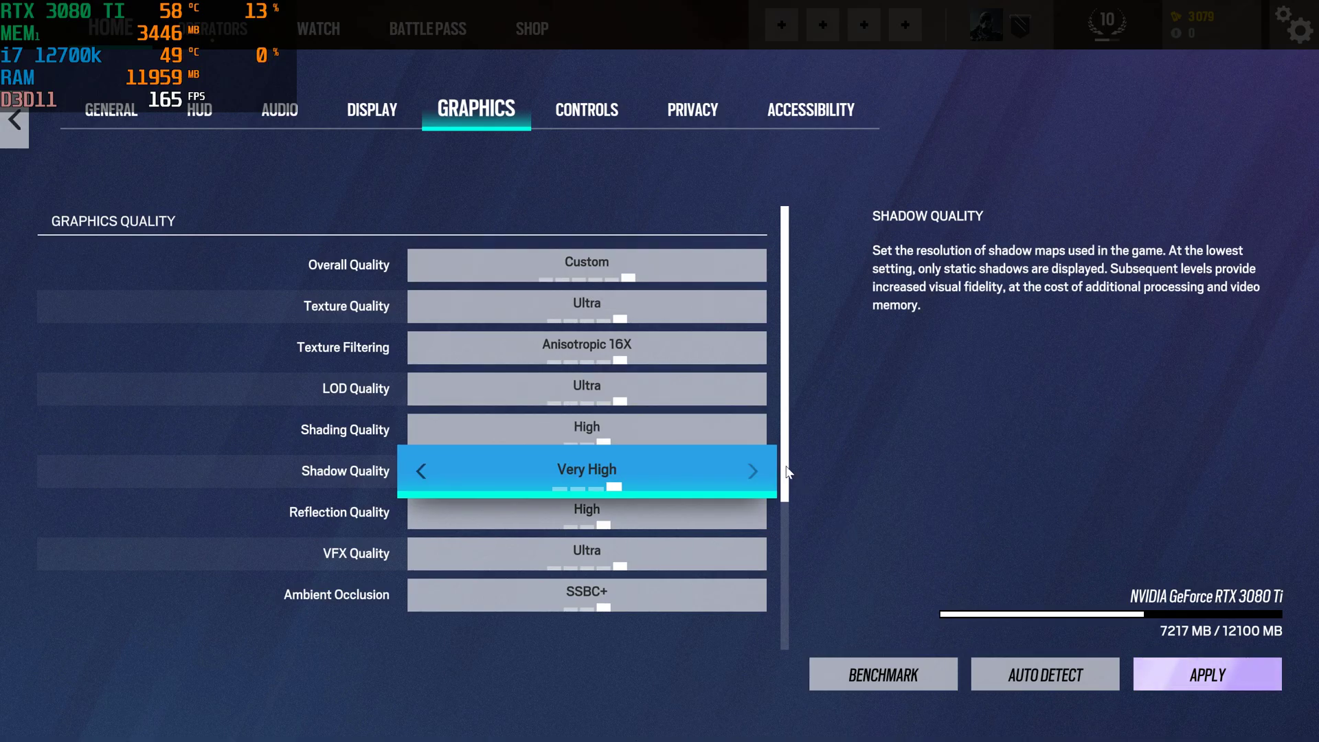
scroll("down", 3)
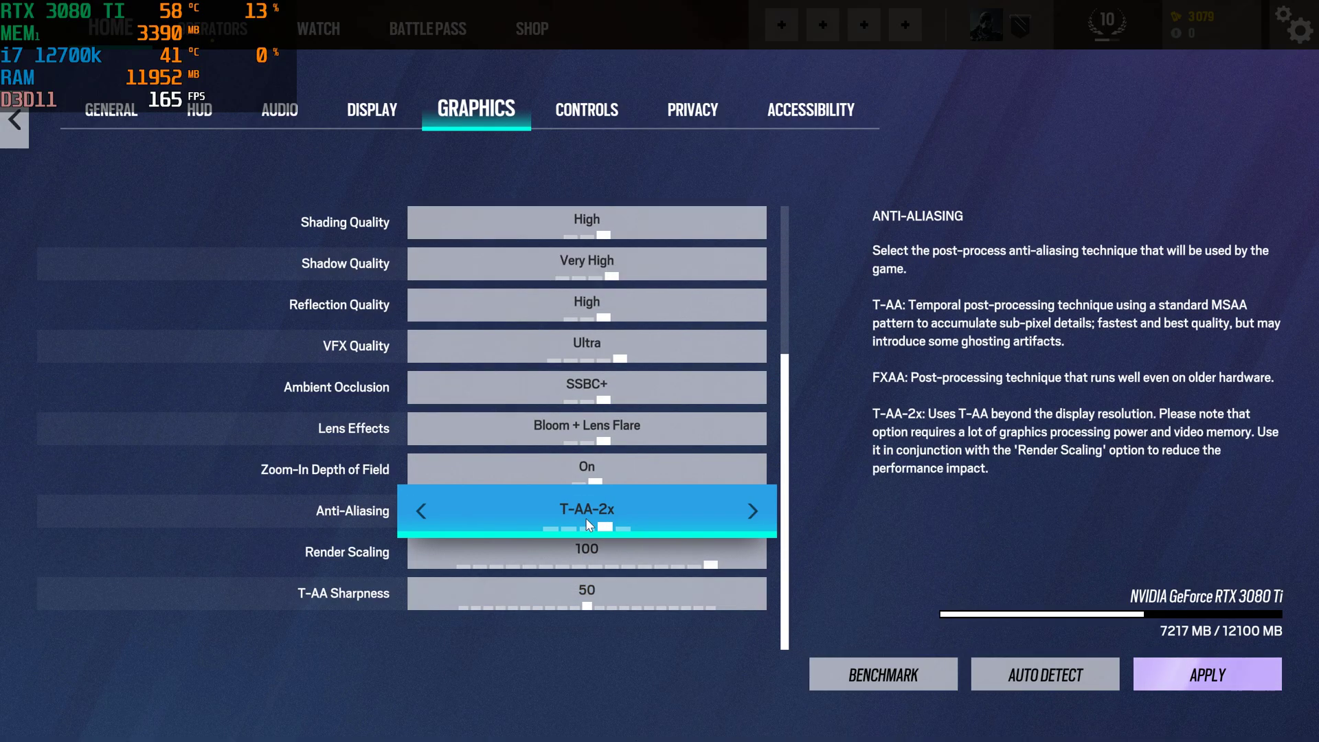
left_click(420, 510)
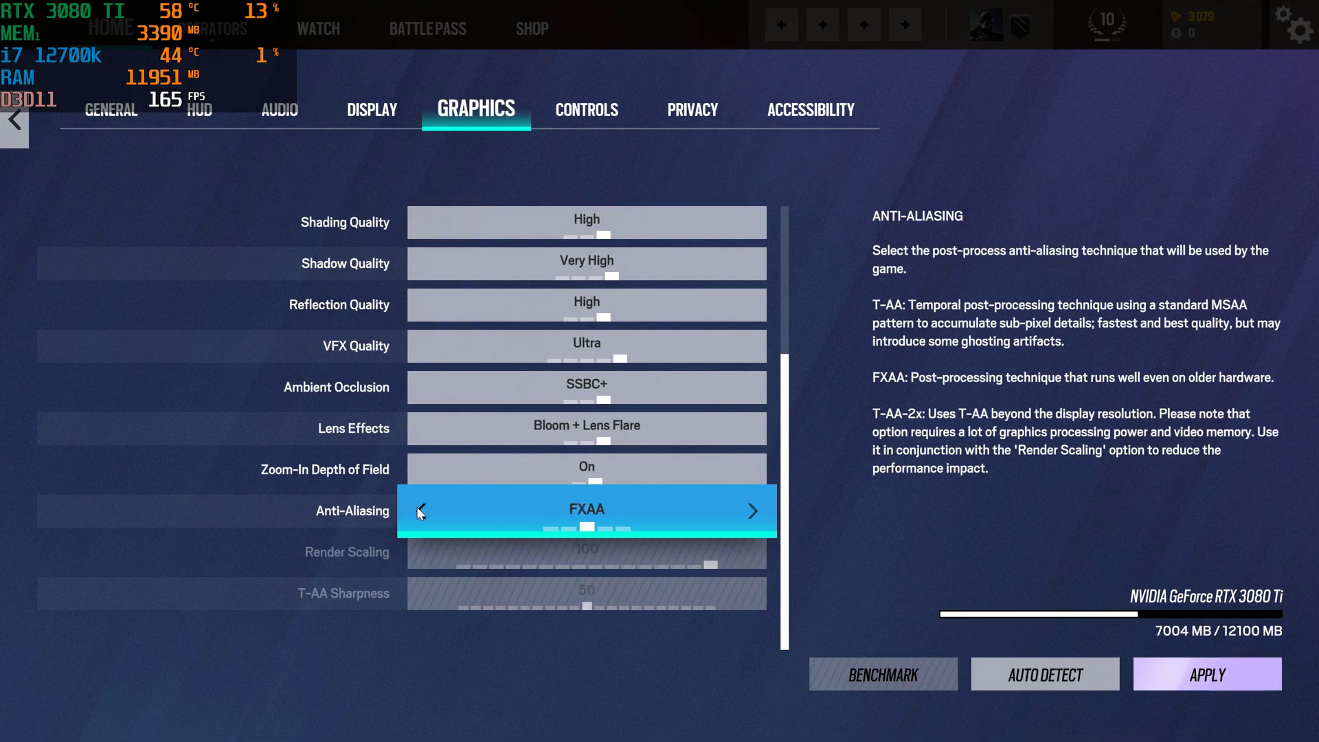
left_click(420, 510)
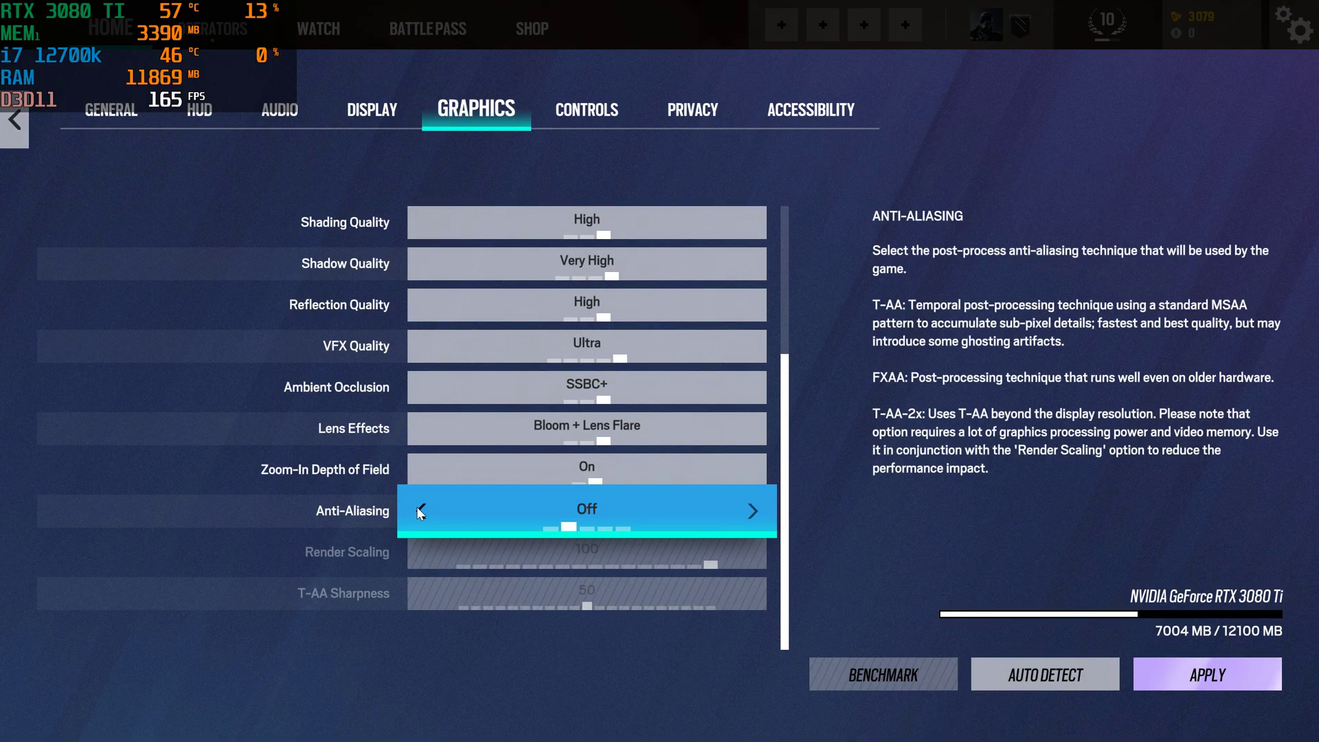
left_click(753, 510)
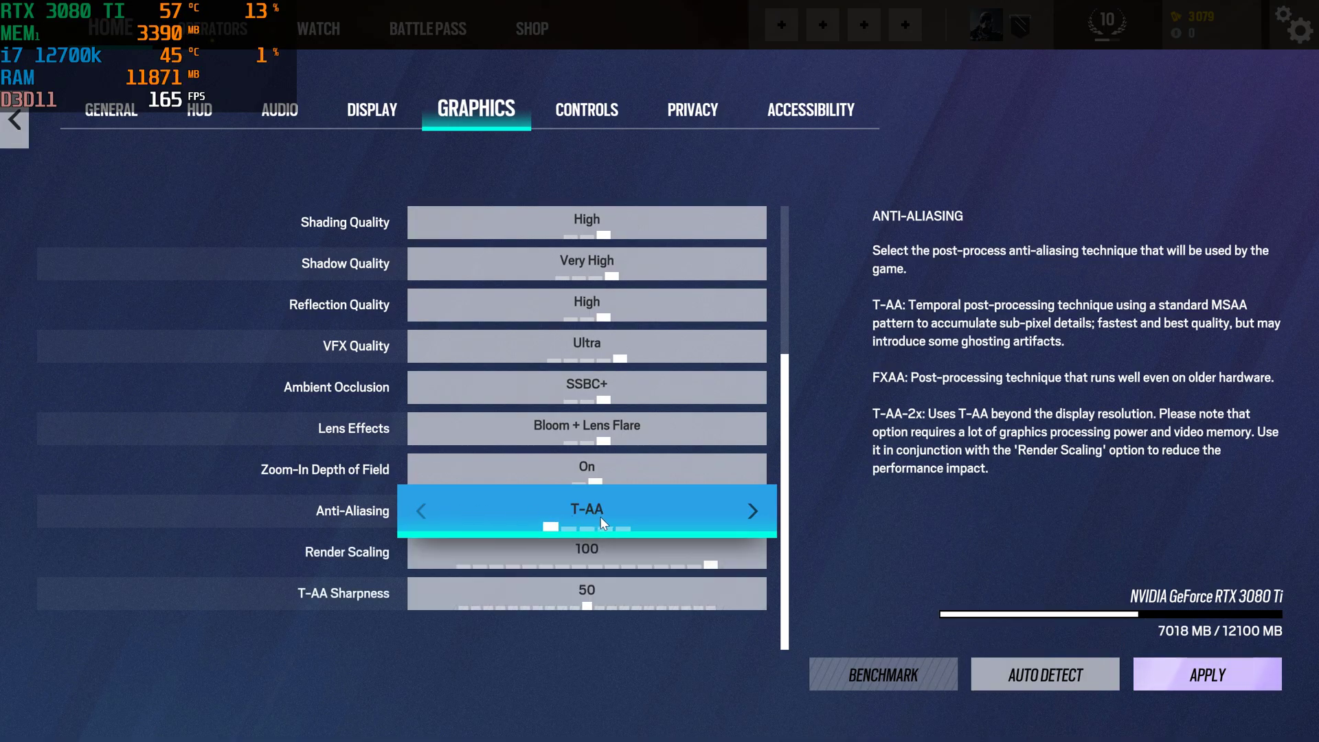
mouse_move(971, 330)
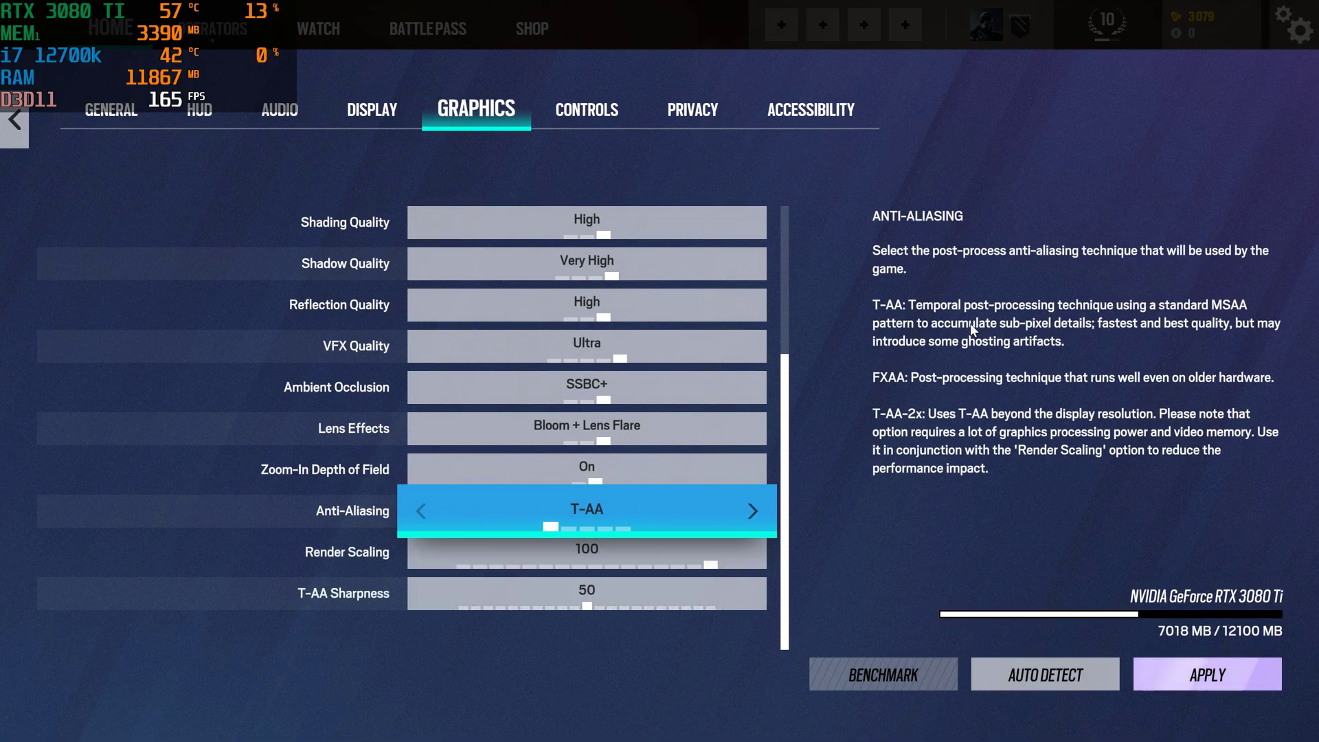
mouse_move(1075, 353)
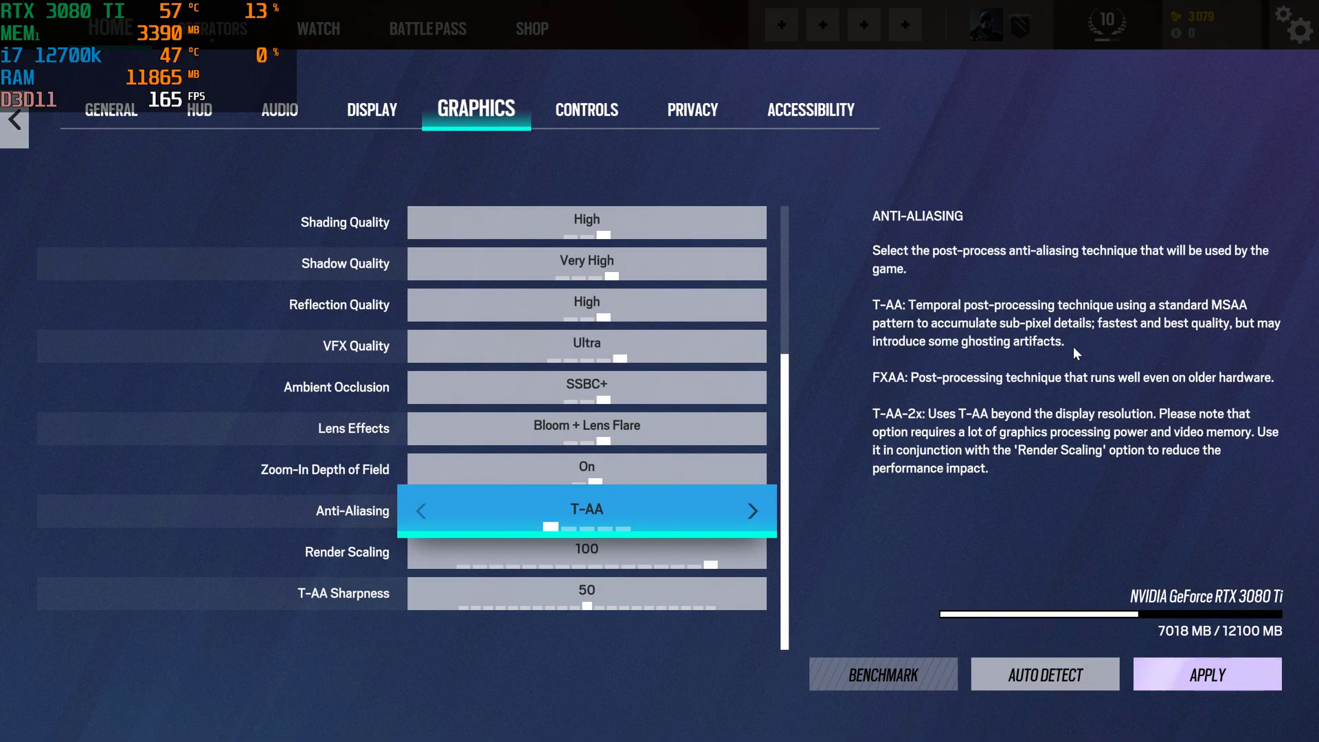
mouse_move(1026, 353)
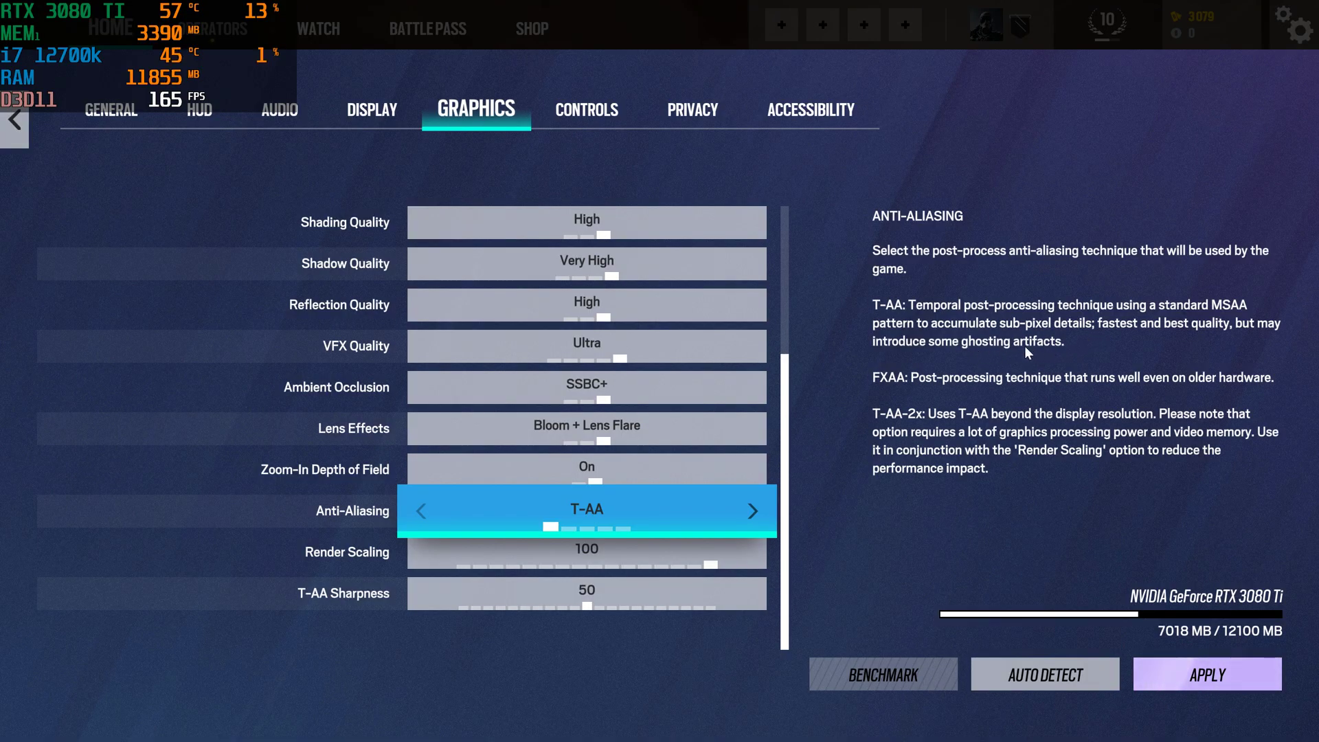
left_click(586, 387)
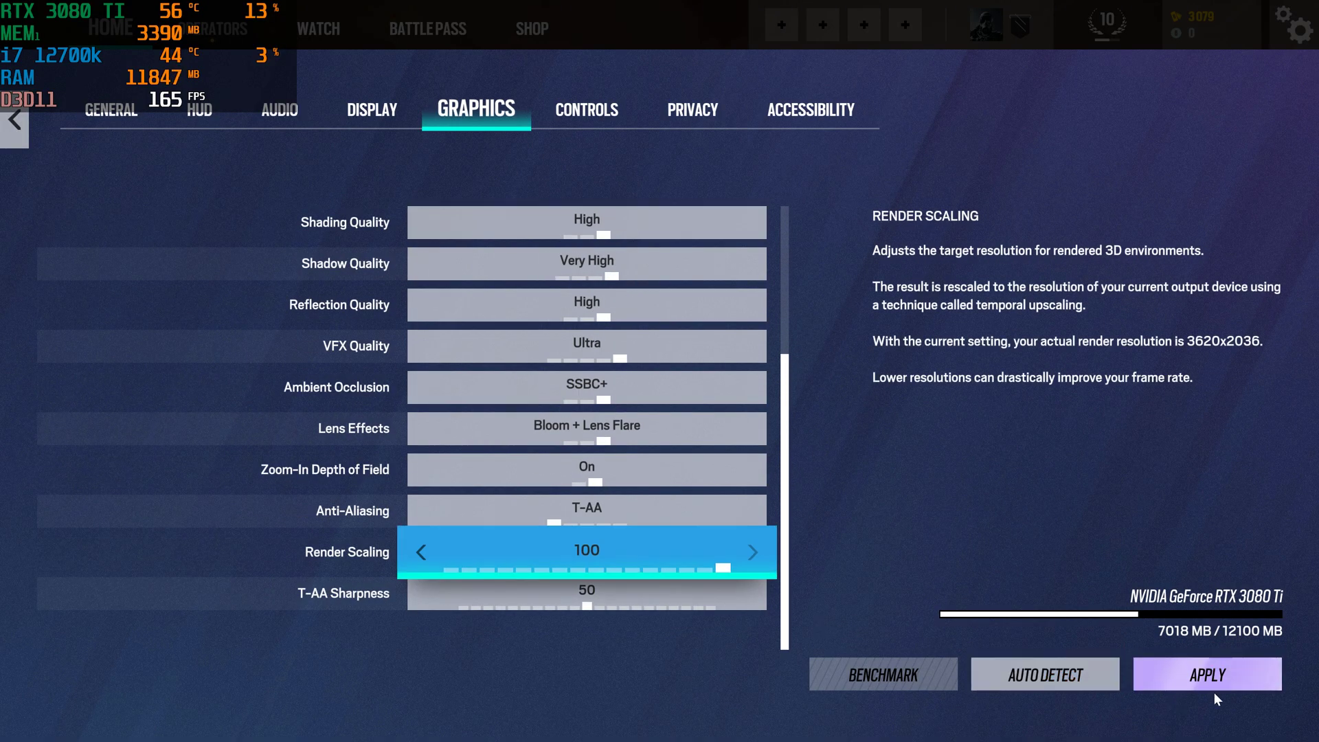
Run the T-AA benchmark to completion, averaging 250 FPS.
left_click(882, 674)
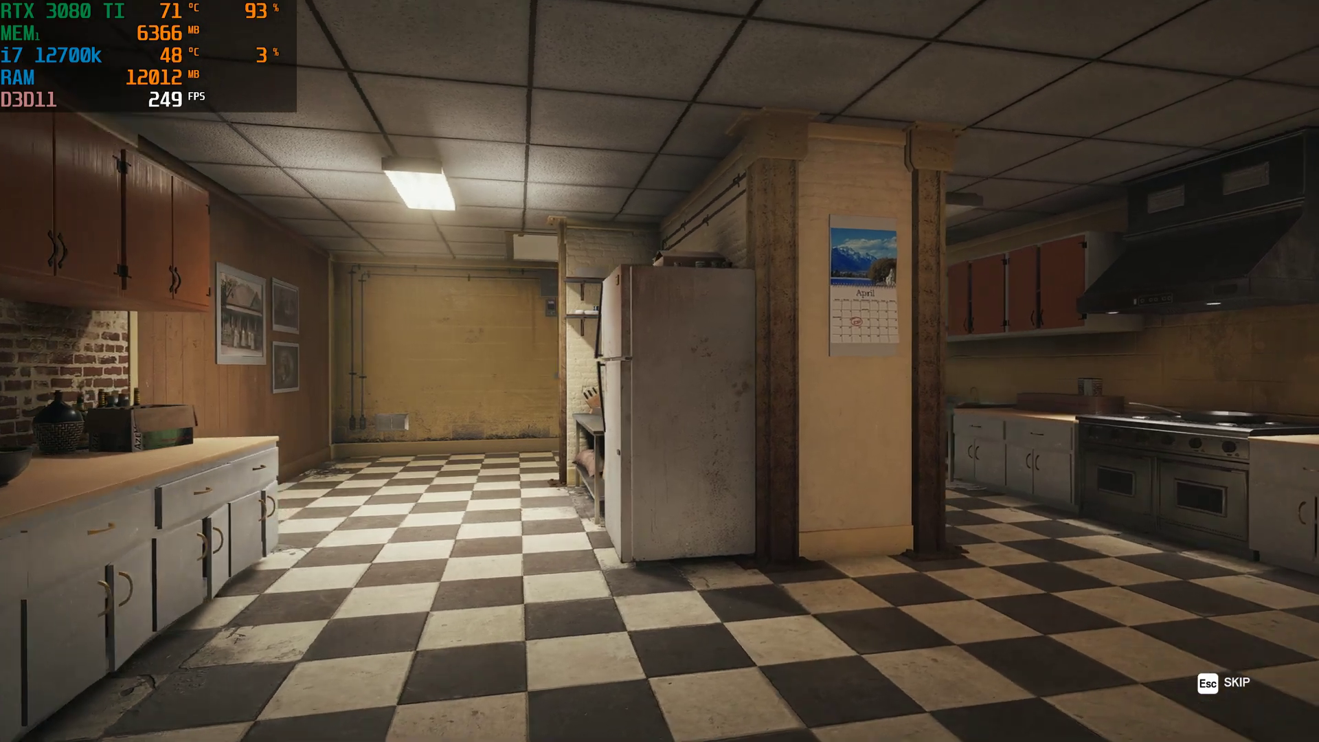
key("w")
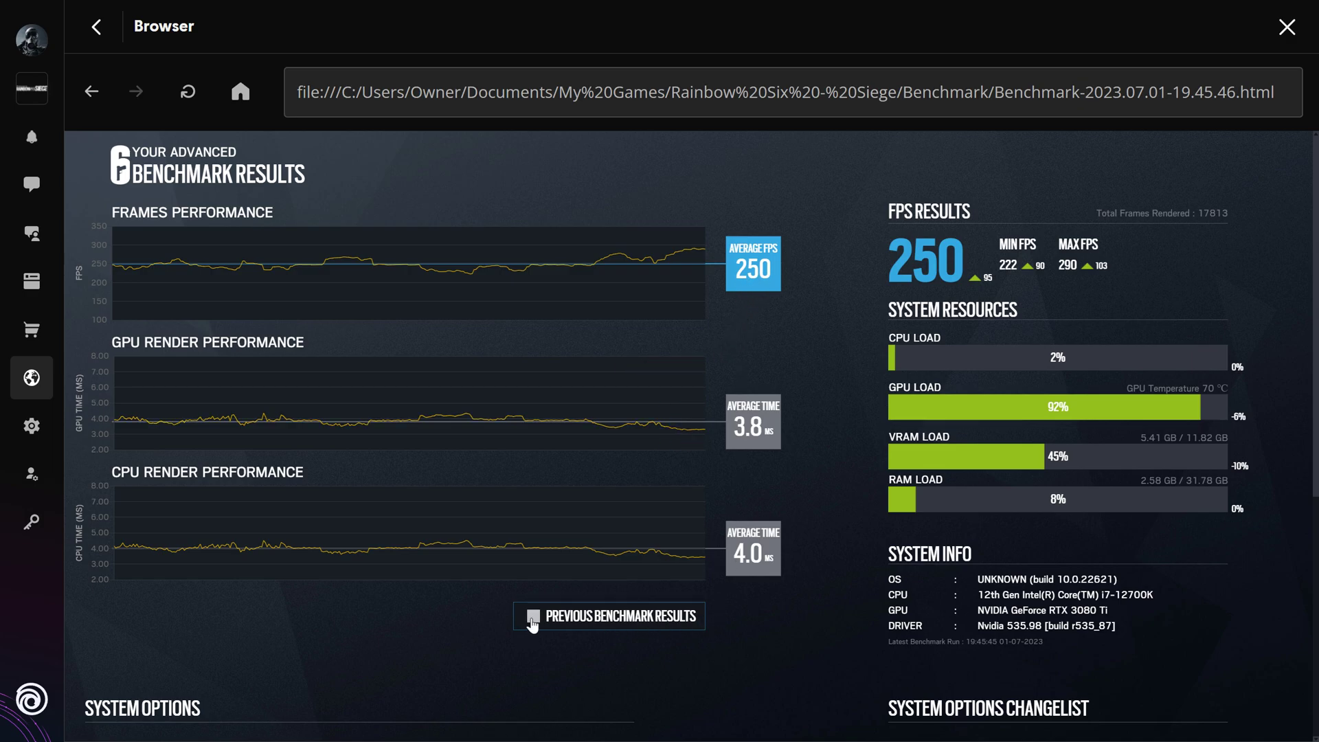
Overlay the previous run on the 250 FPS T-AA result graphs.
left_click(533, 615)
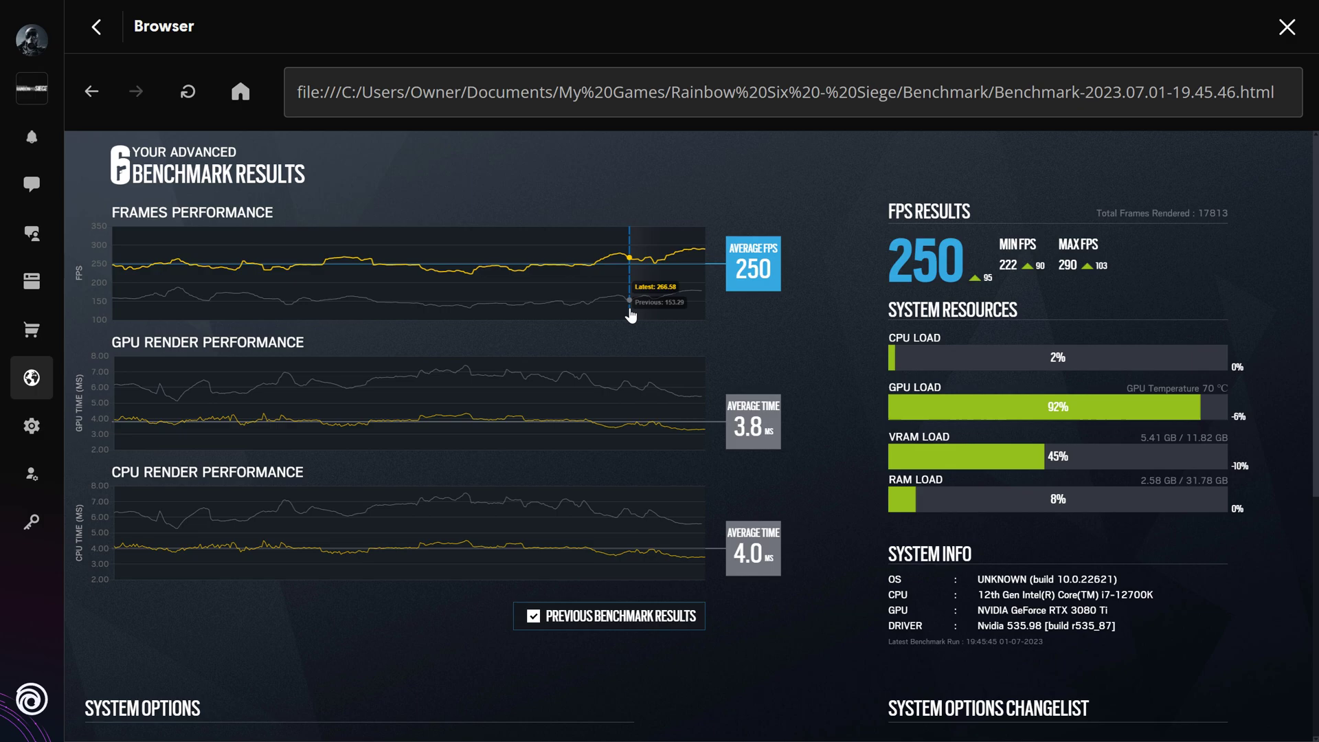
mouse_move(616, 316)
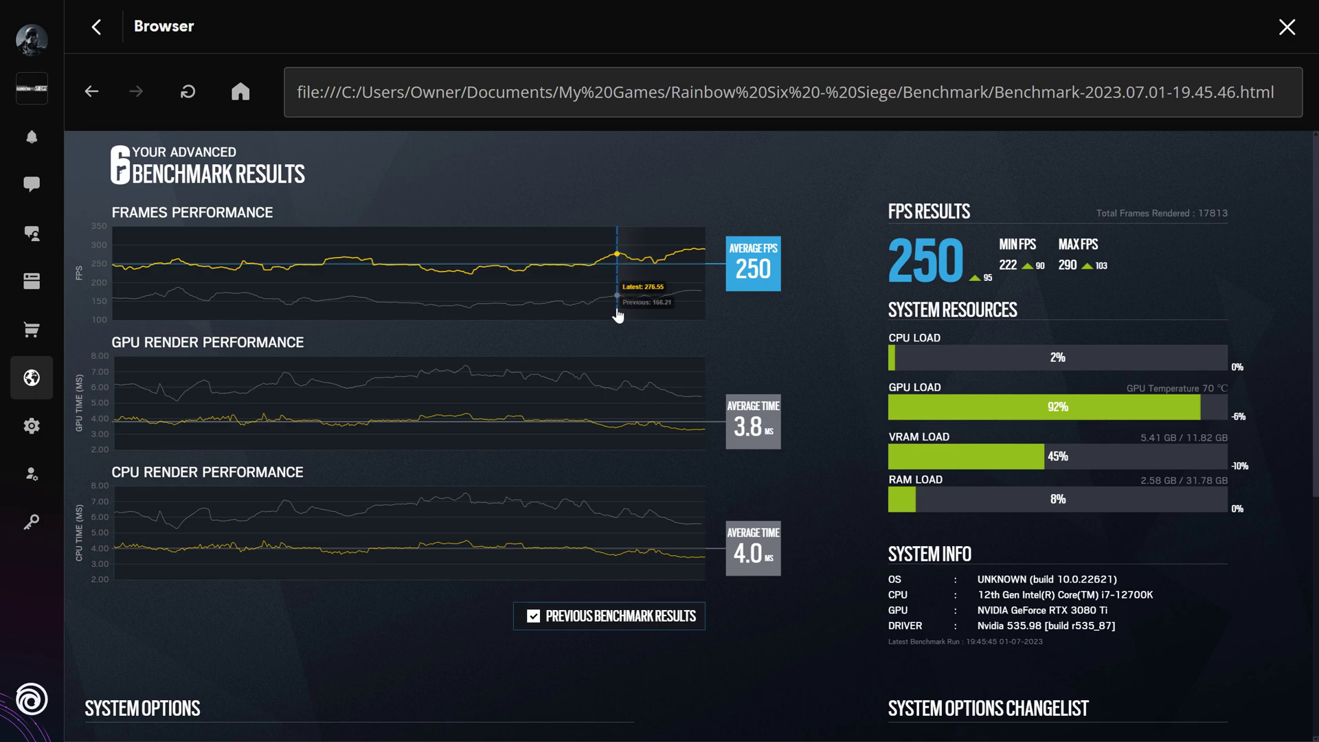
mouse_move(692, 303)
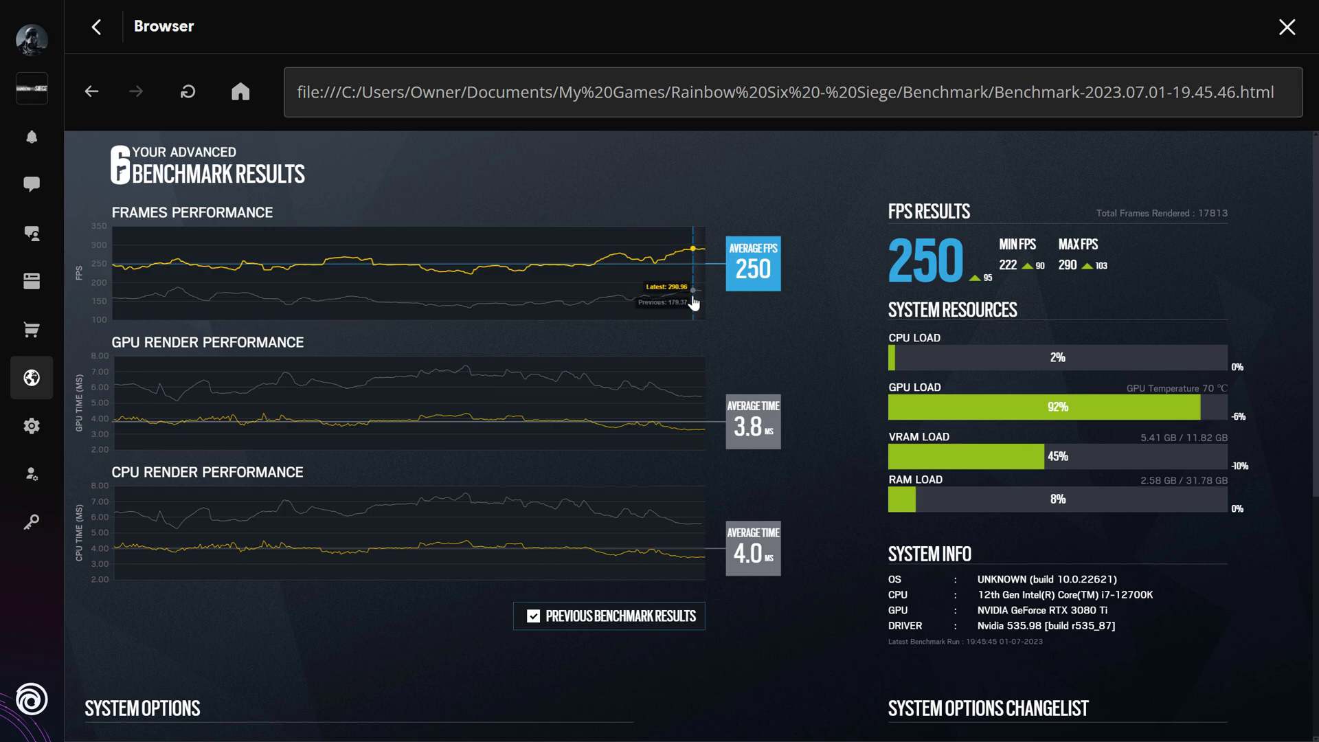
mouse_move(518, 649)
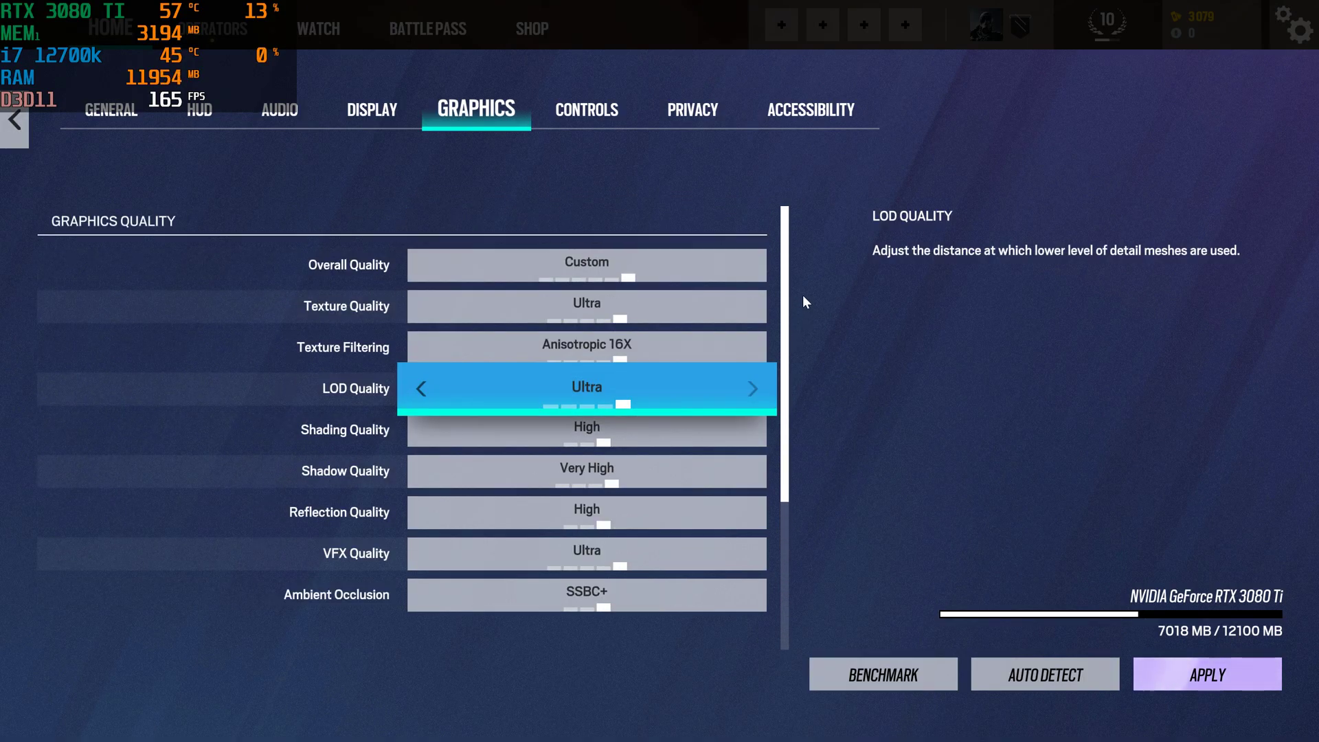
mouse_move(585, 264)
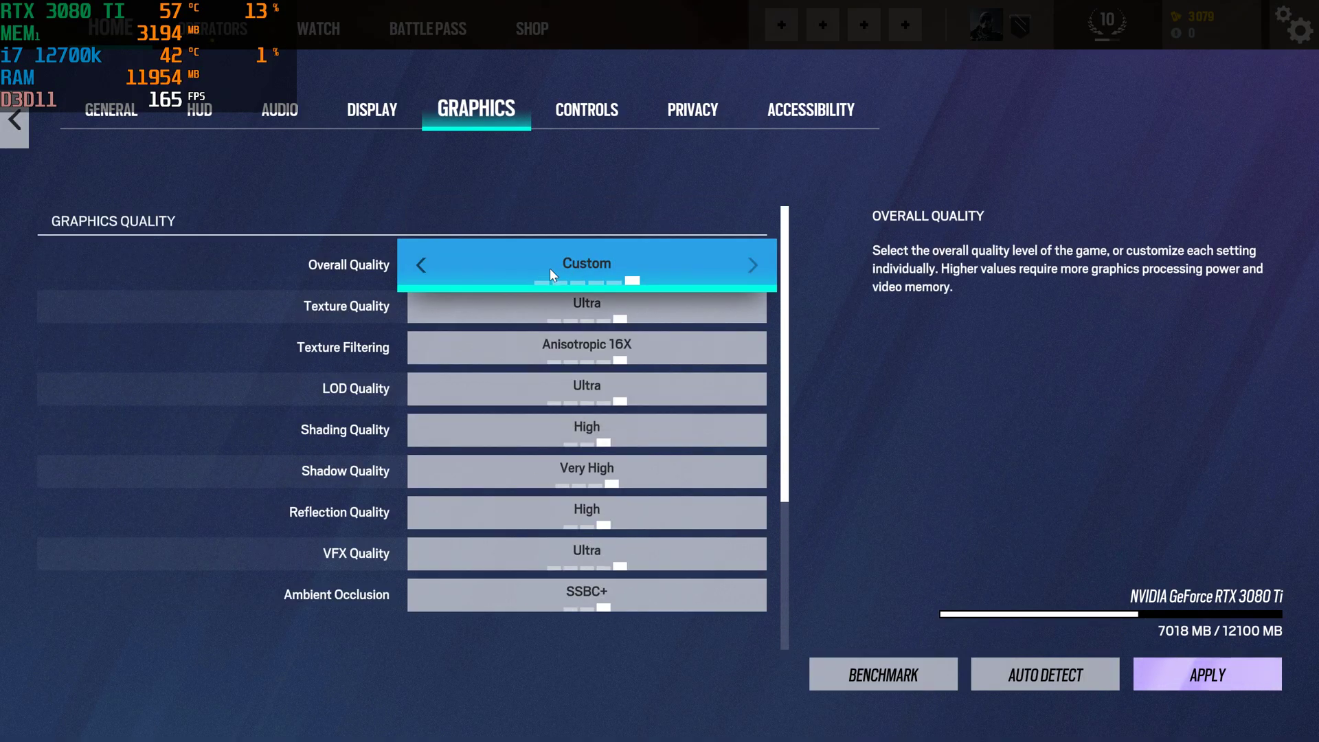
Set overall quality to Low with render scaling 100, apply, and start the benchmark.
left_click(420, 263)
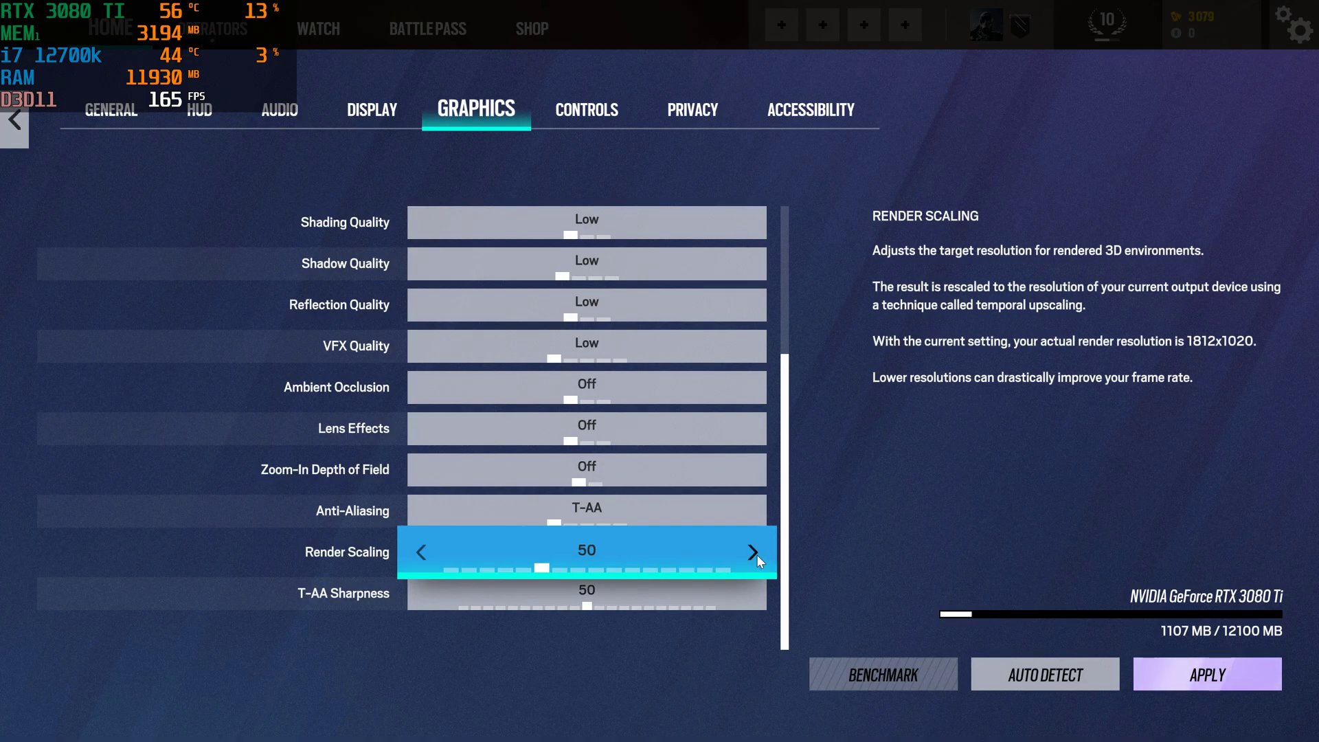
left_click(751, 551)
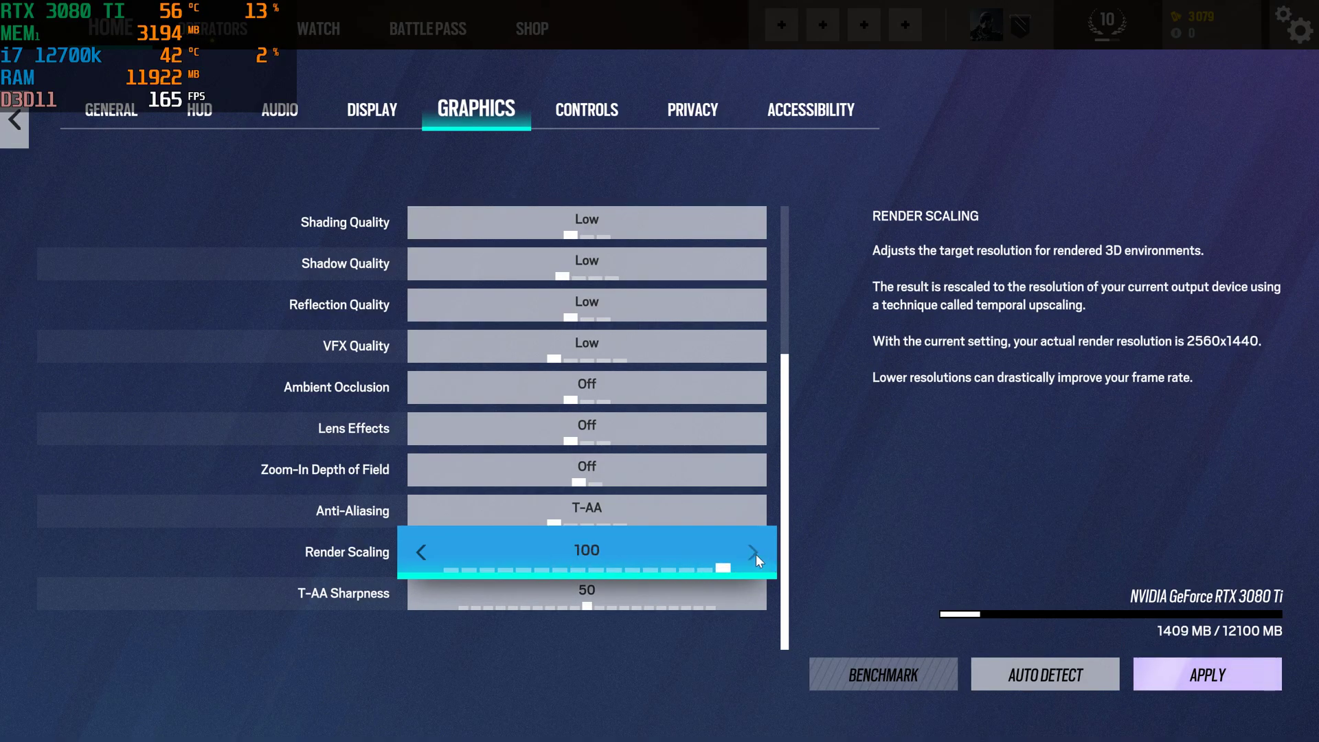
mouse_move(617, 554)
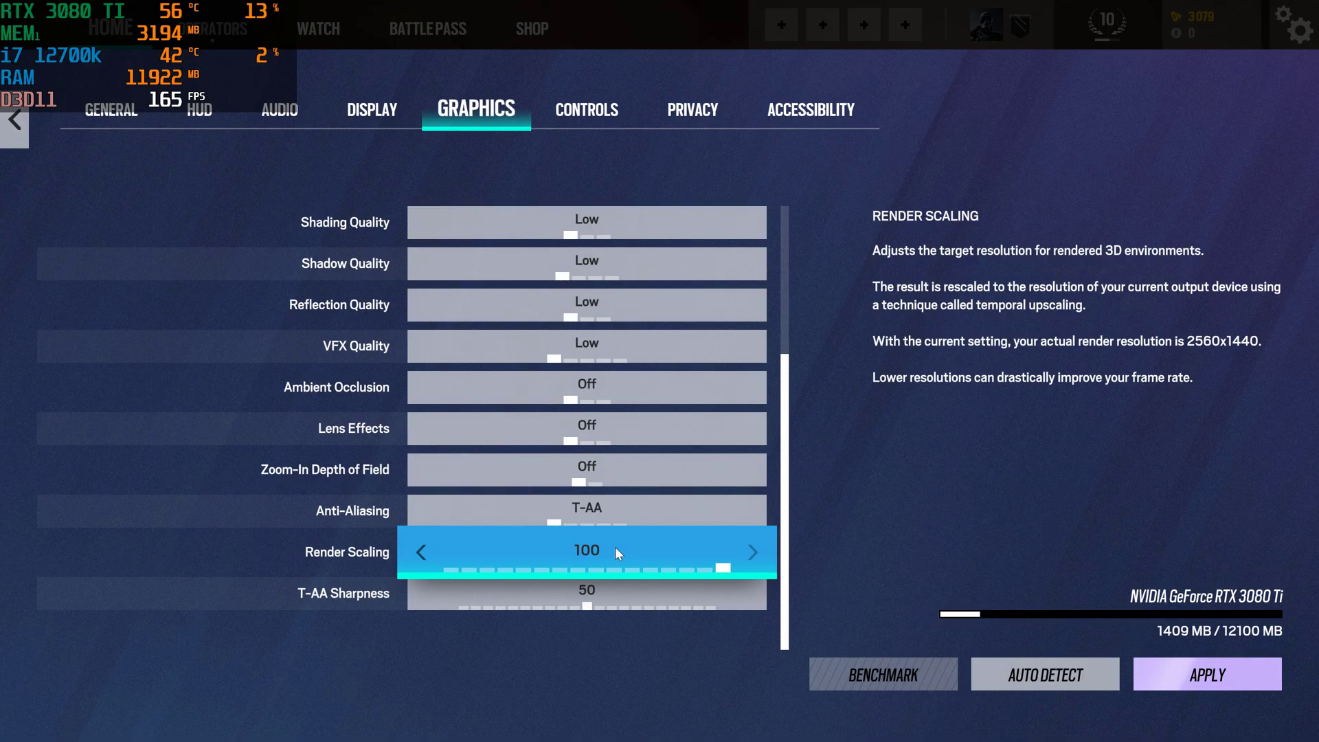
left_click(586, 510)
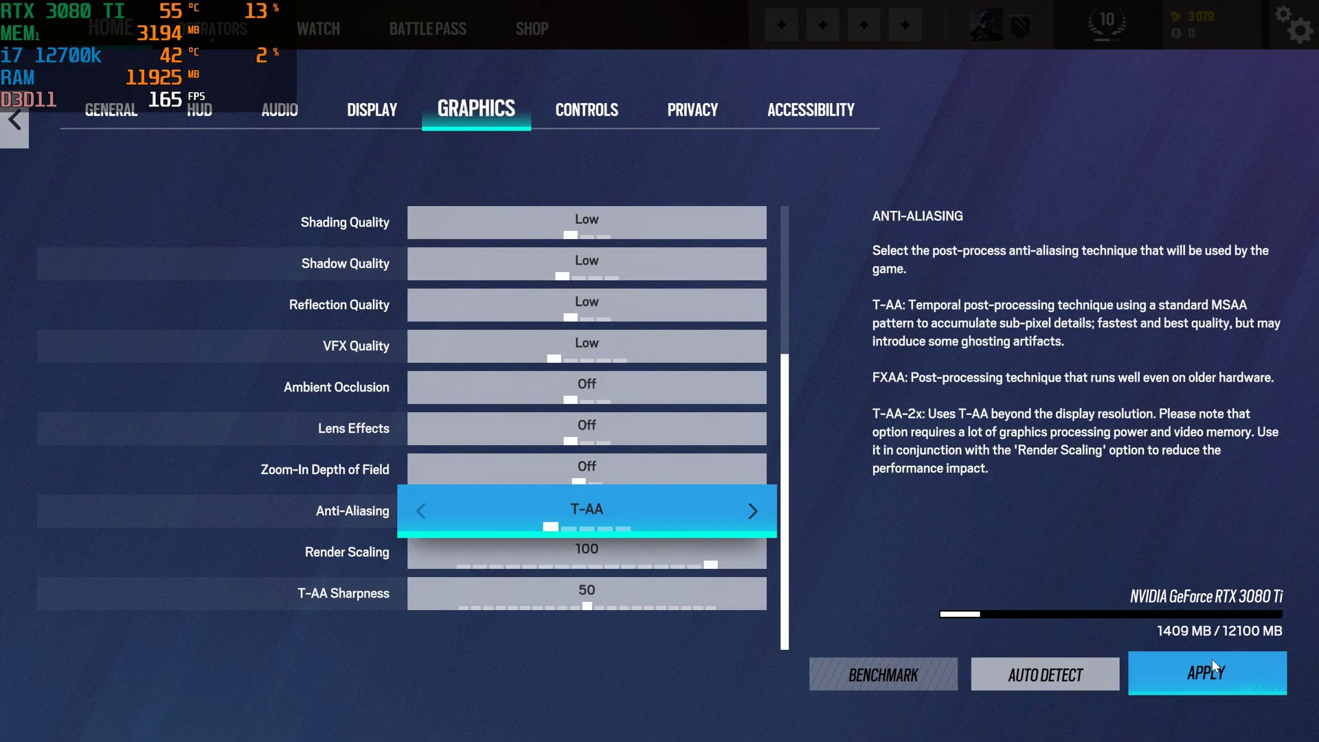
left_click(1206, 673)
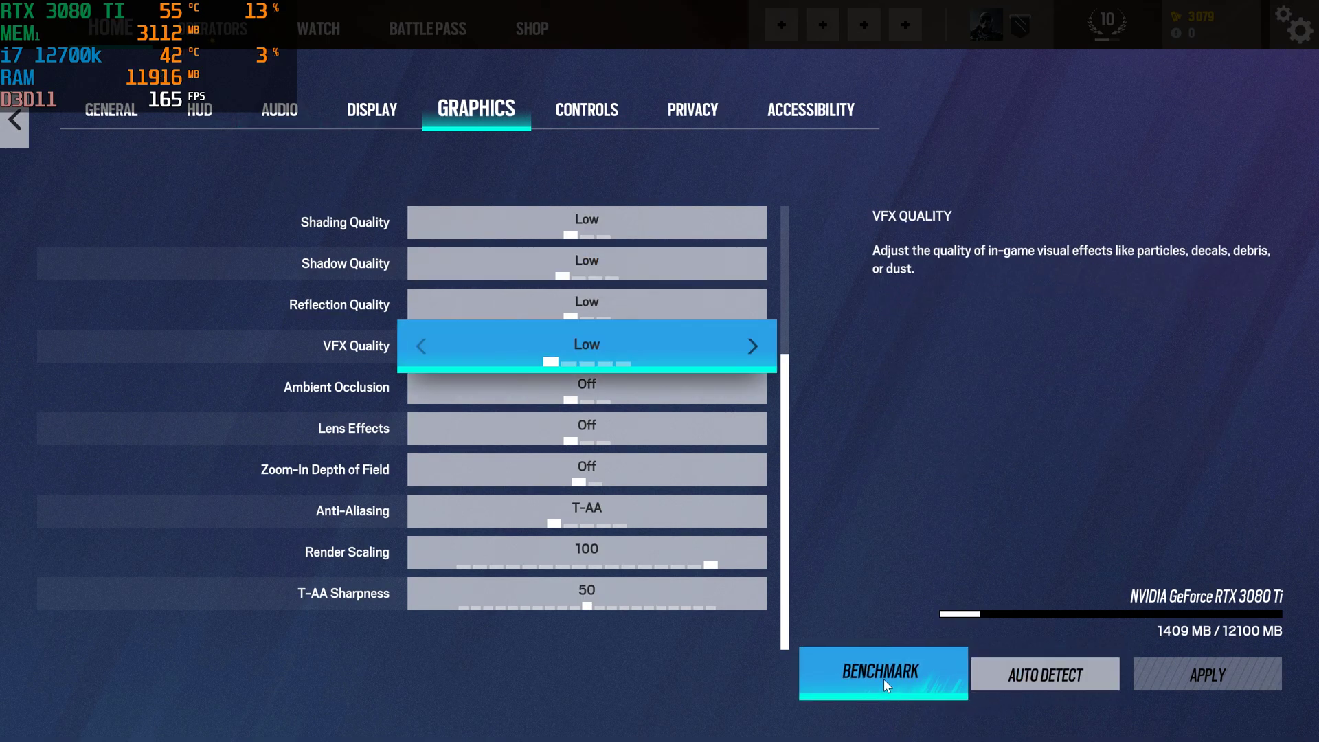
left_click(882, 673)
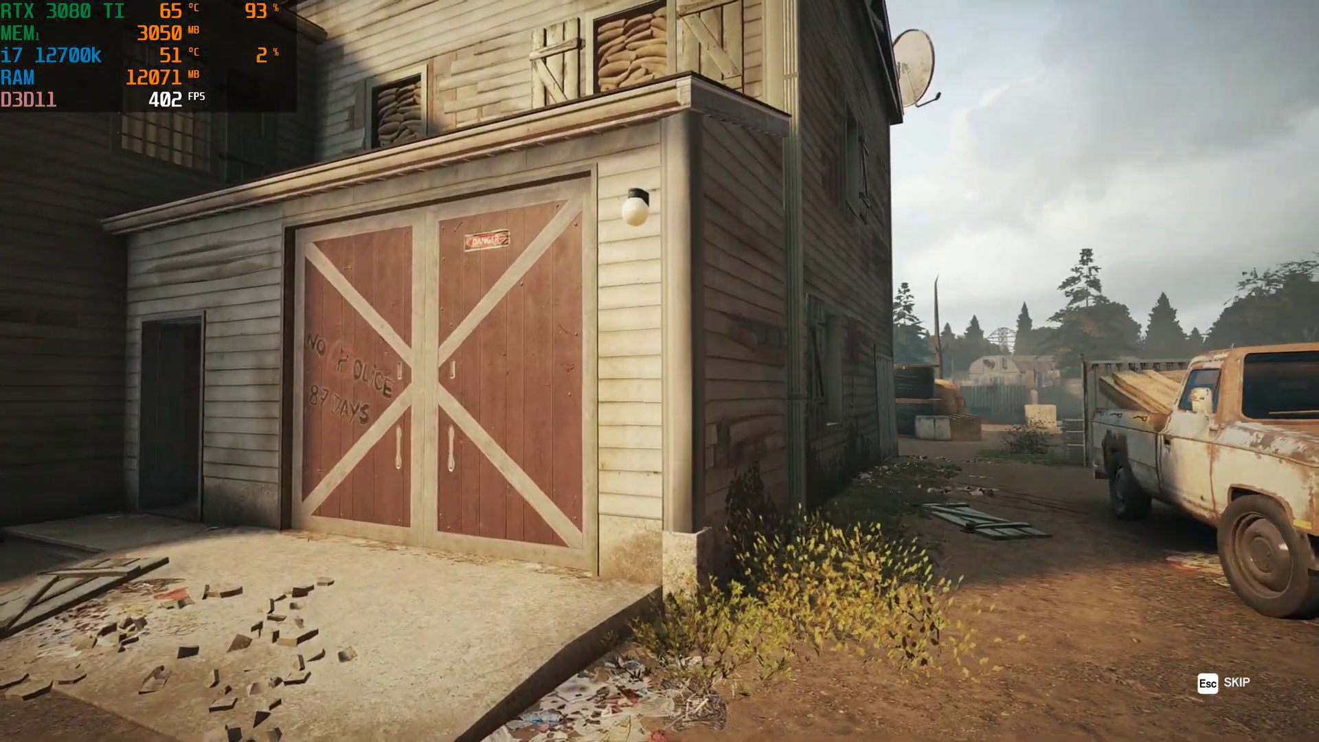
mouse_move(639, 370)
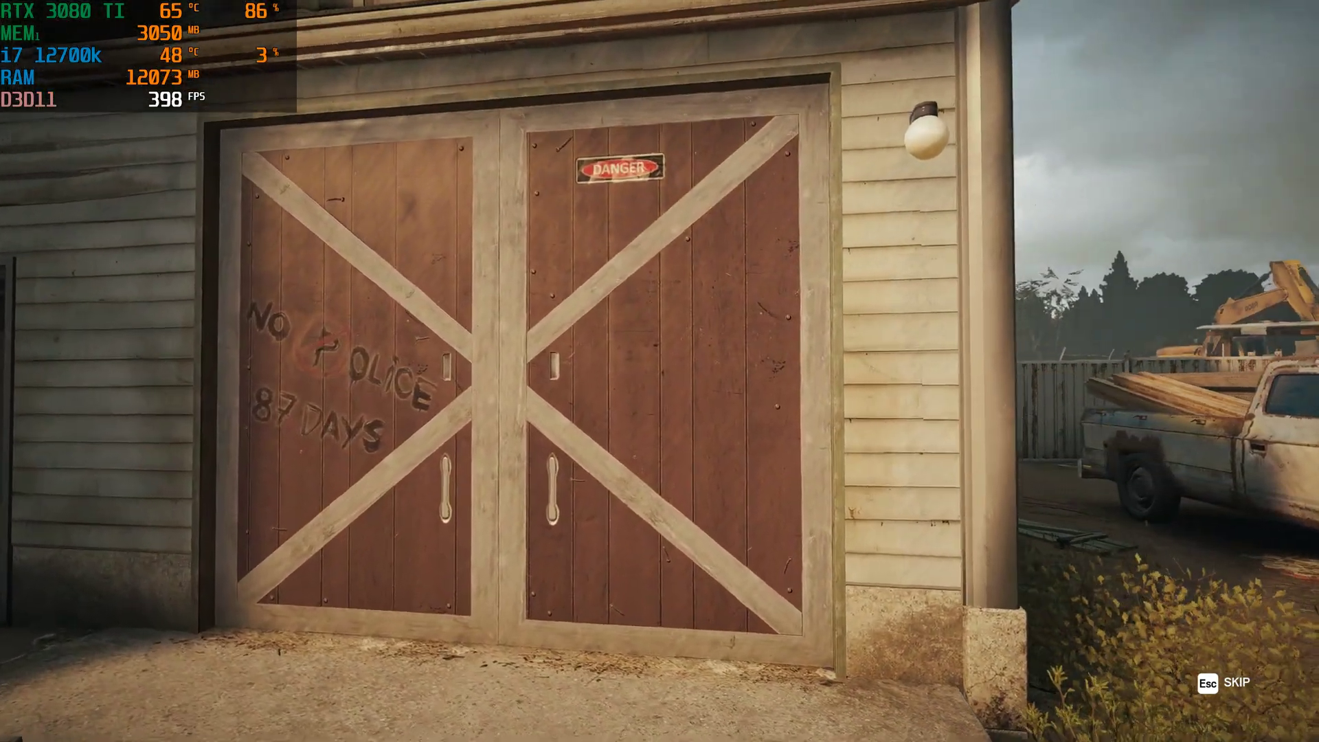
mouse_move(659, 371)
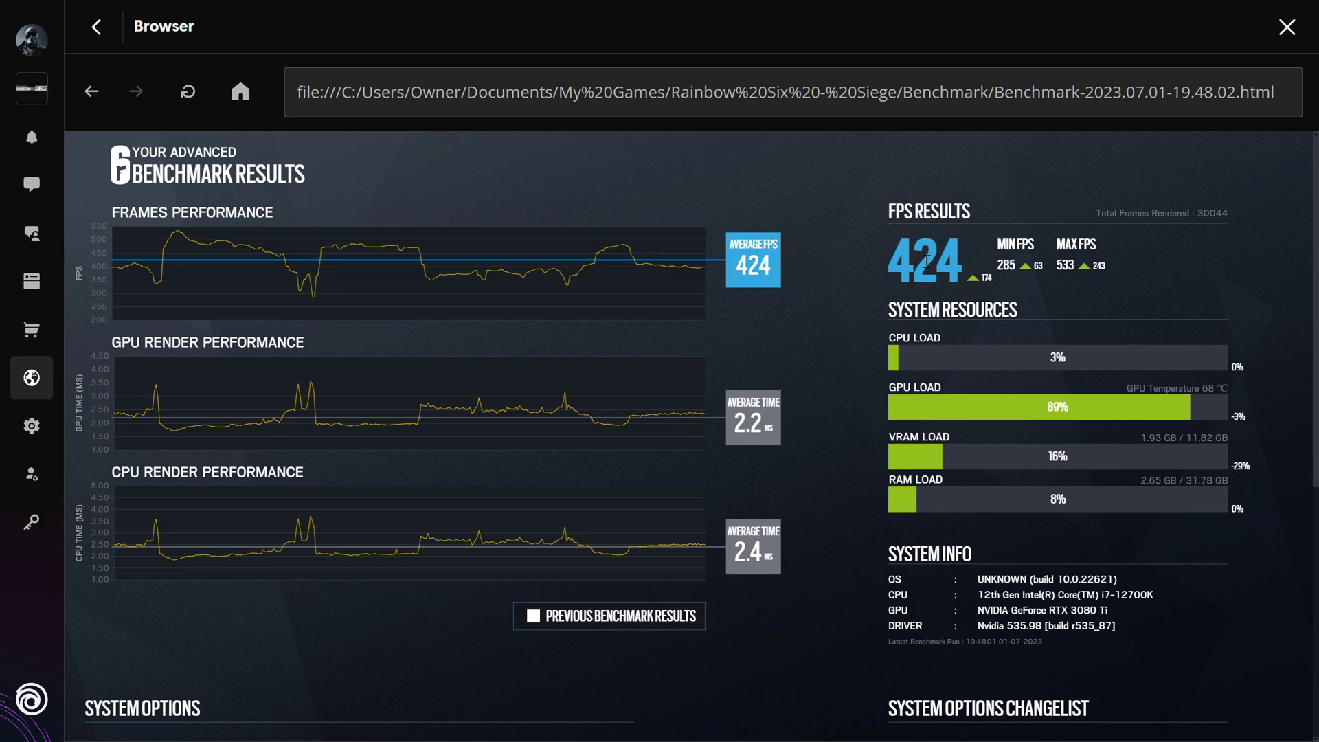
Overlay the previous run on the 424 FPS low-settings result graphs.
left_click(533, 614)
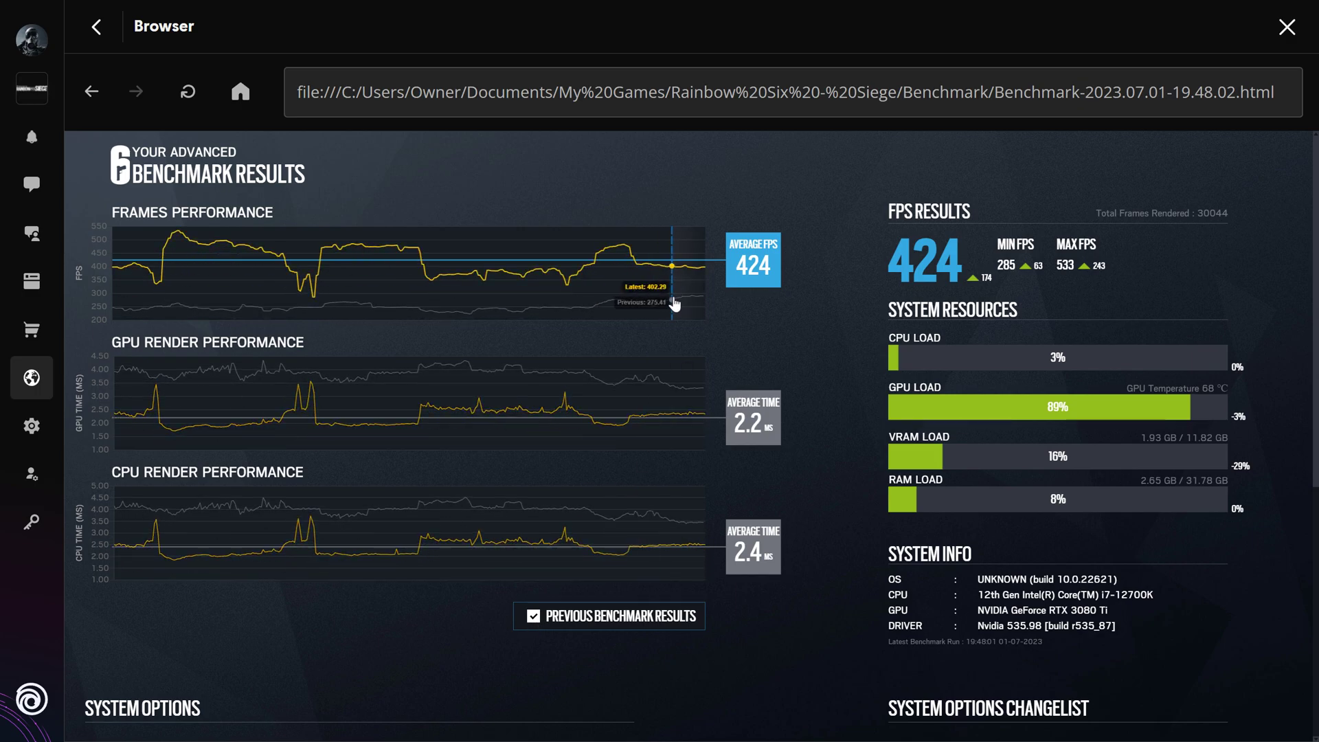
mouse_move(682, 303)
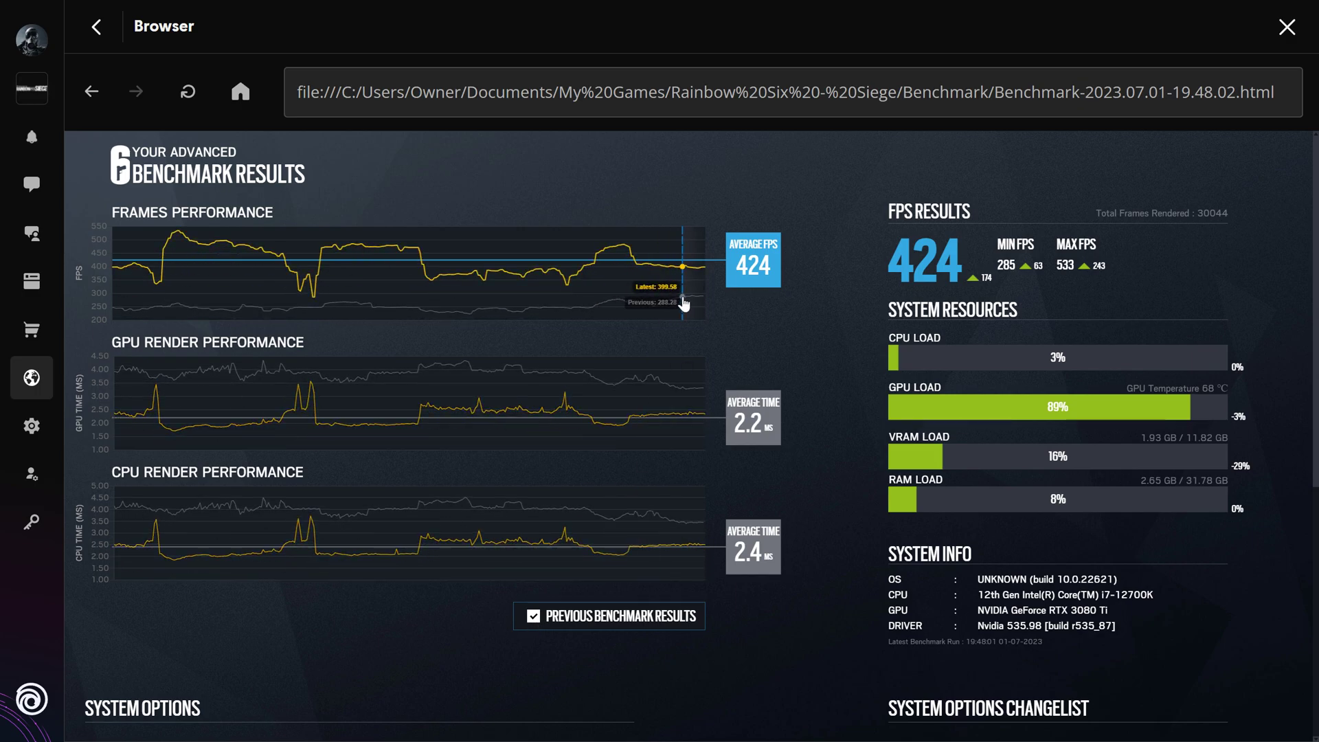
mouse_move(615, 315)
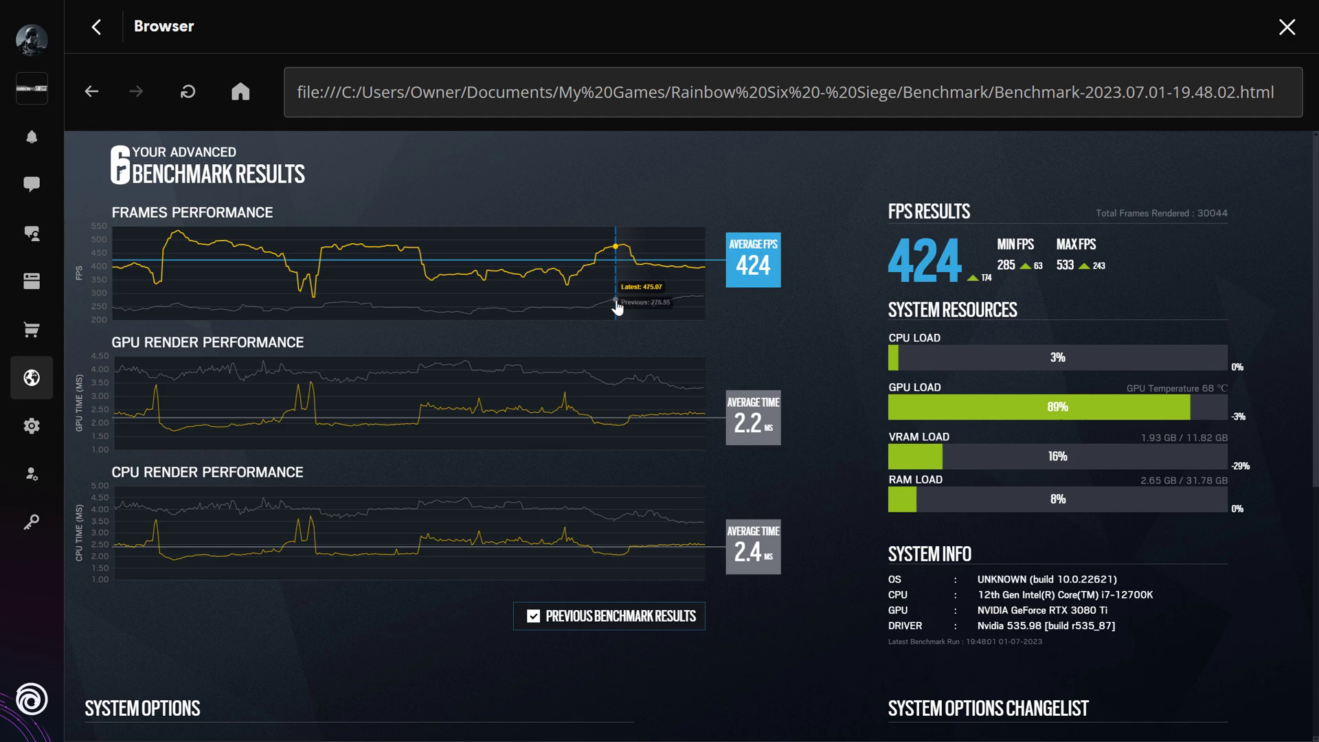
mouse_move(516, 325)
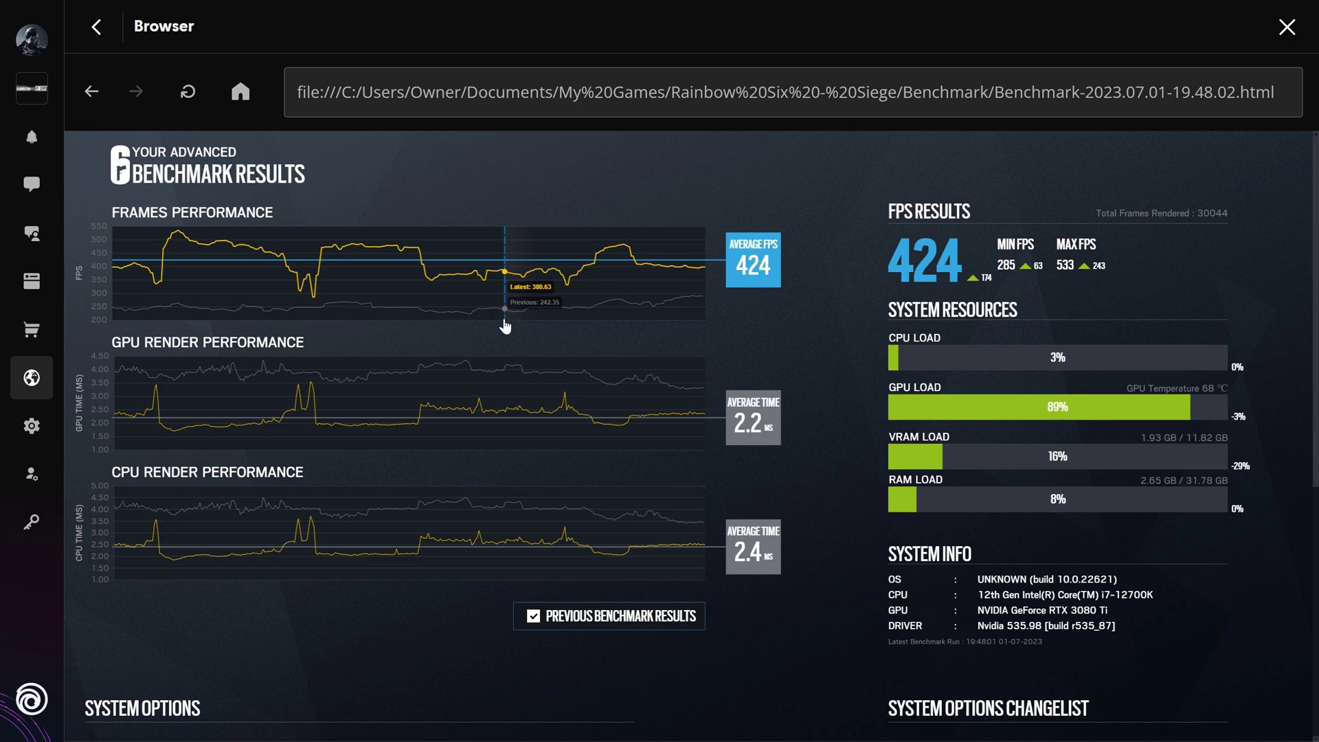
mouse_move(467, 327)
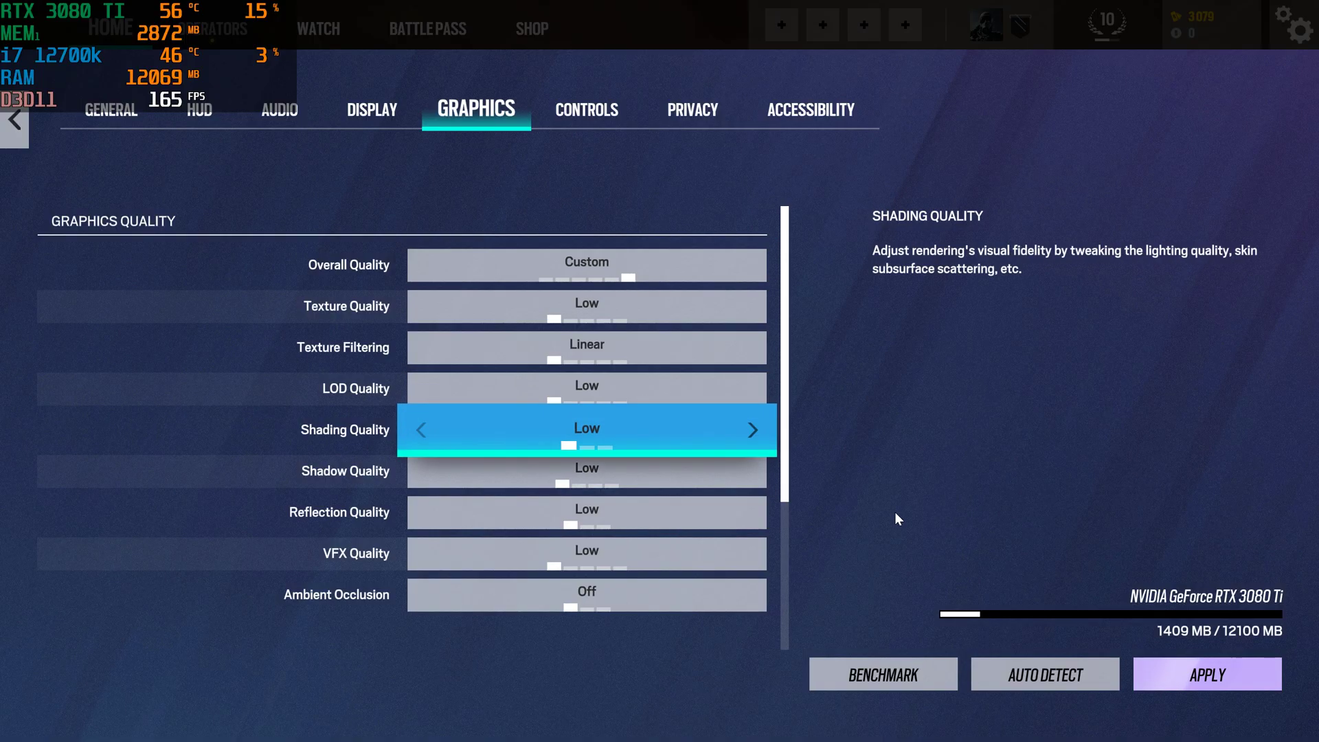
Raise the overall graphics quality back to Ultra.
scroll("down", 3)
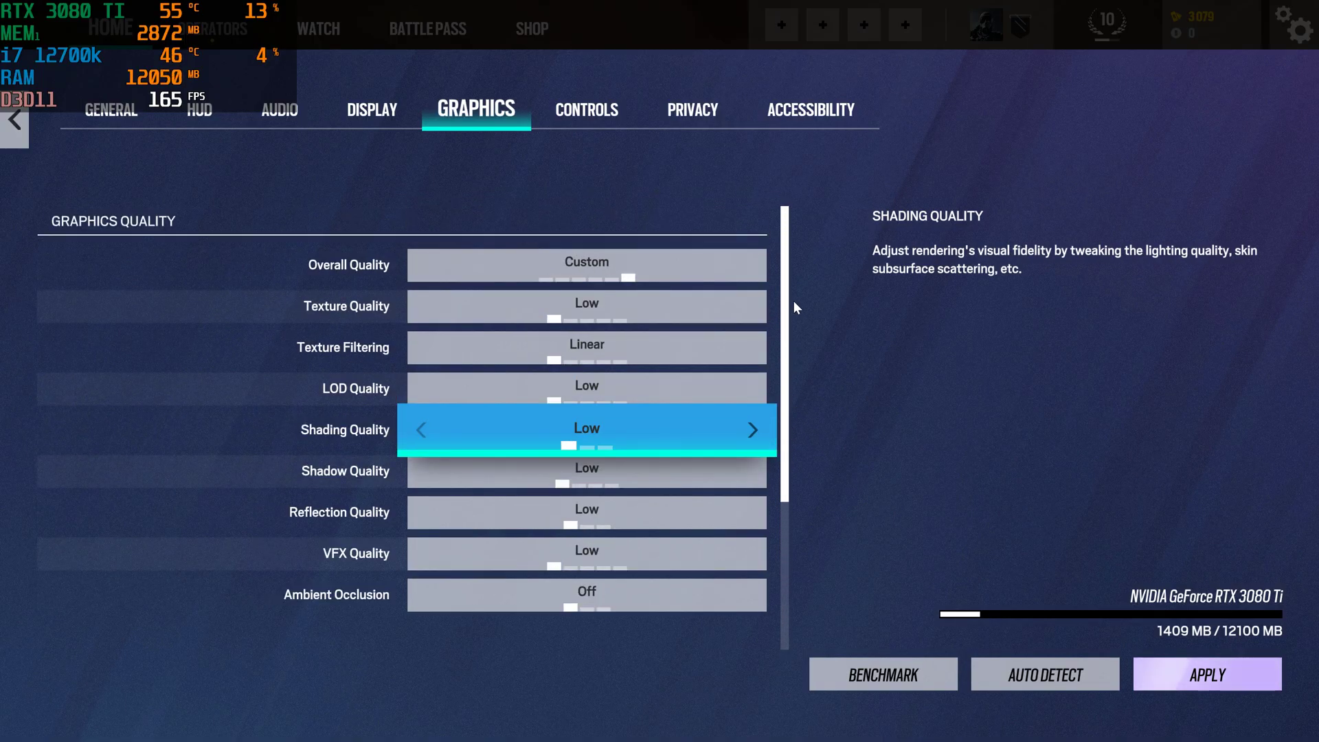
scroll("down", 3)
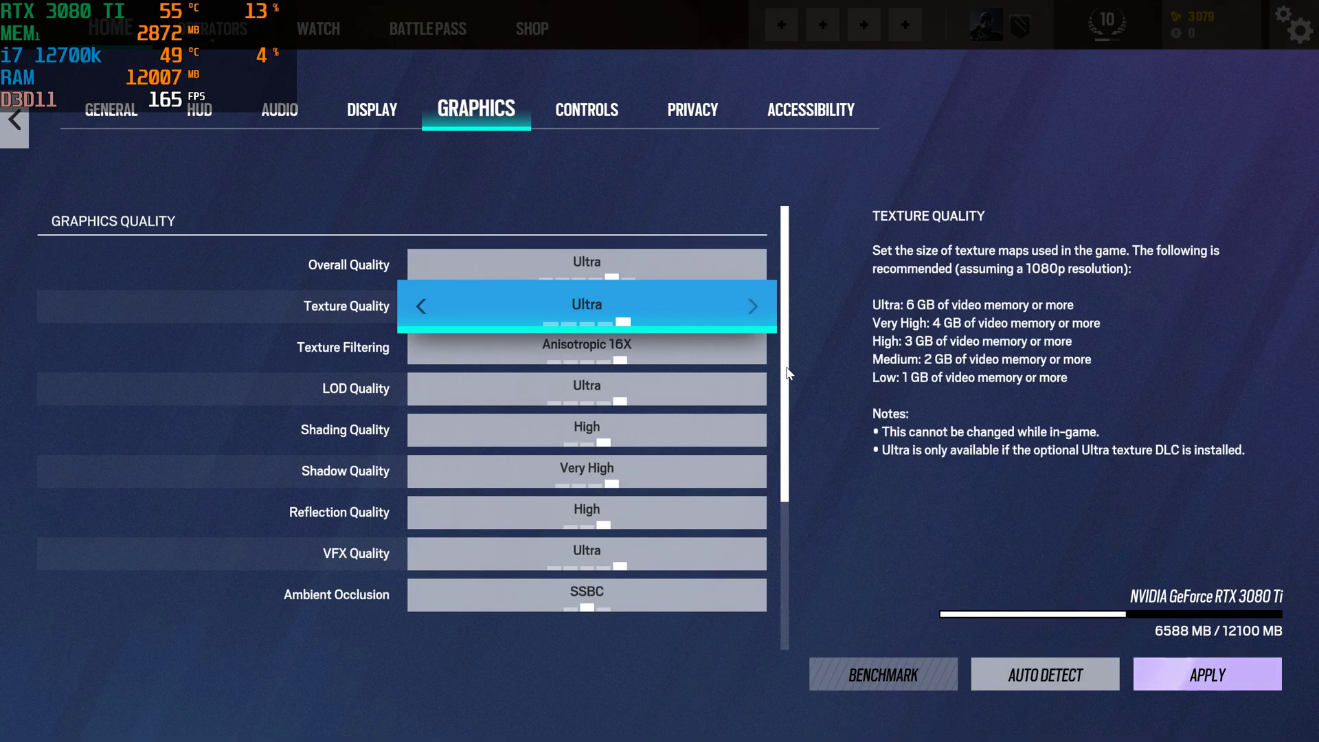
left_click(586, 263)
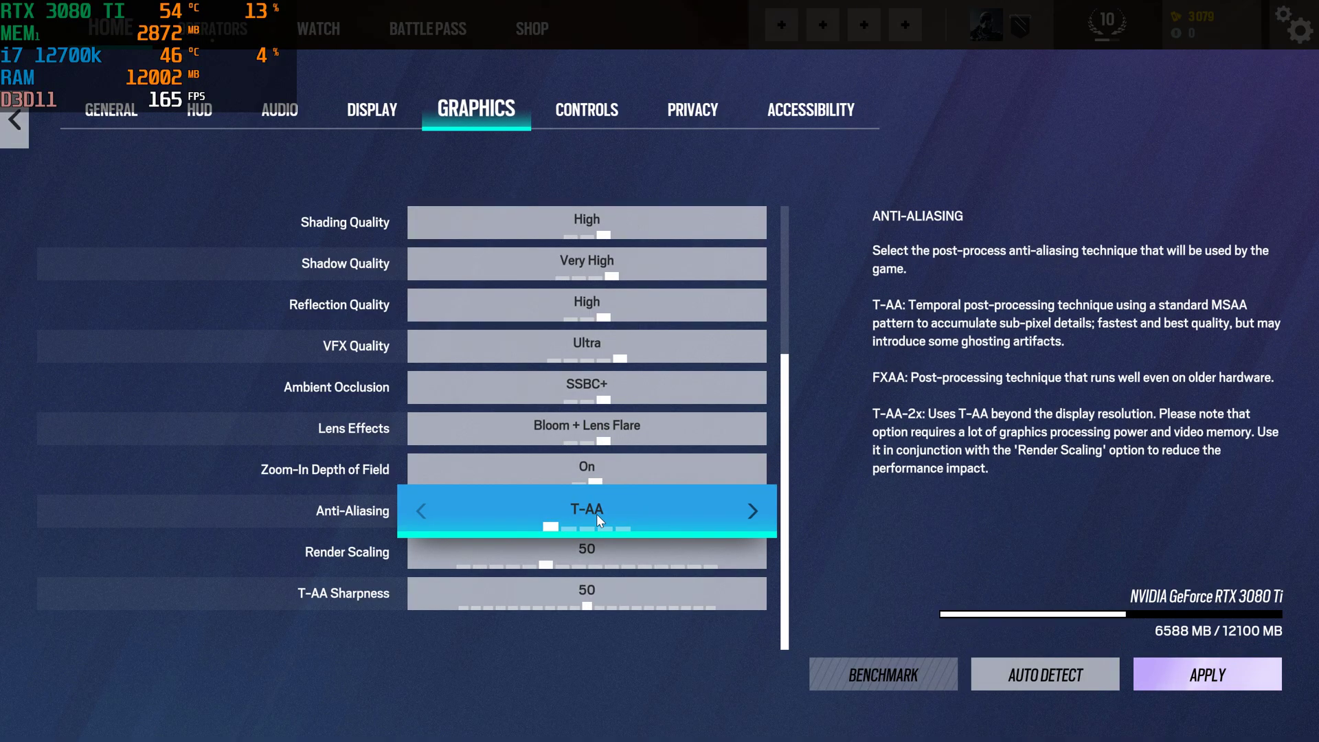
Cycle anti-aliasing through Off, FXAA and T-AA-2x, leaving it on T-AA.
left_click(753, 551)
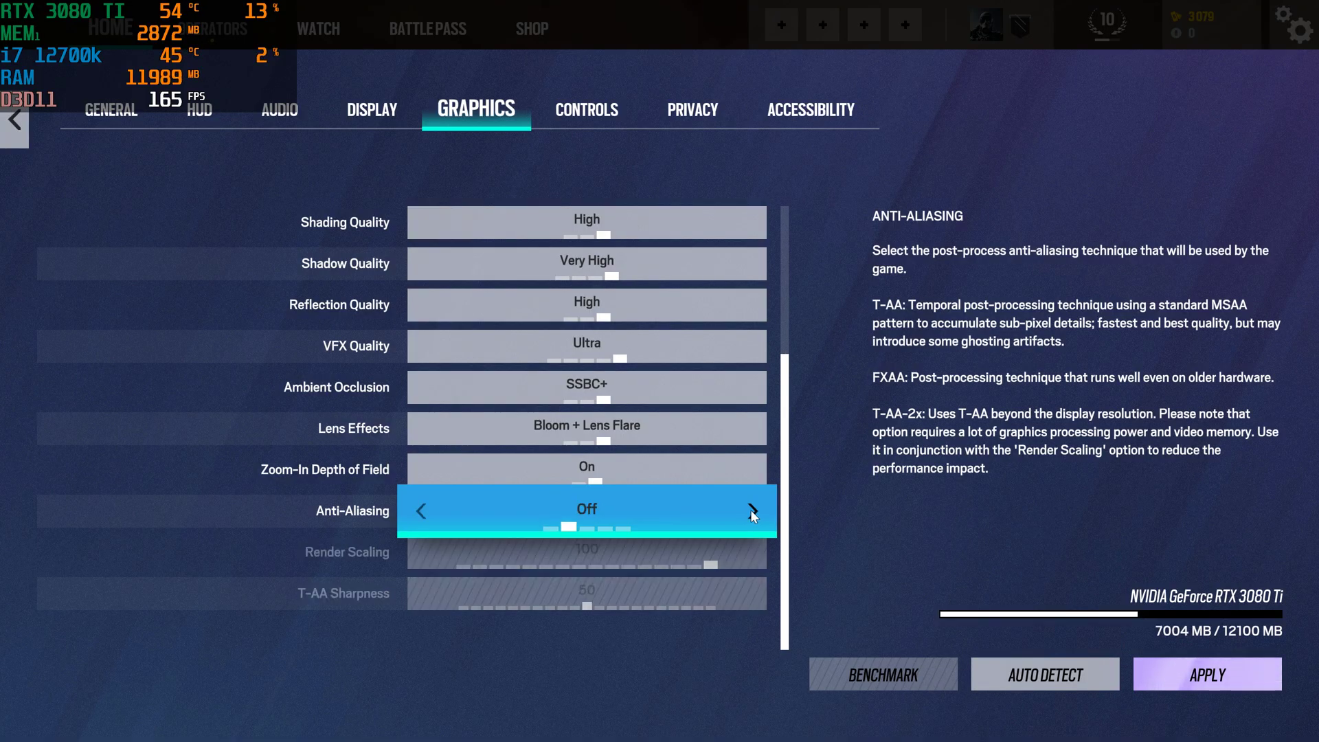
left_click(752, 509)
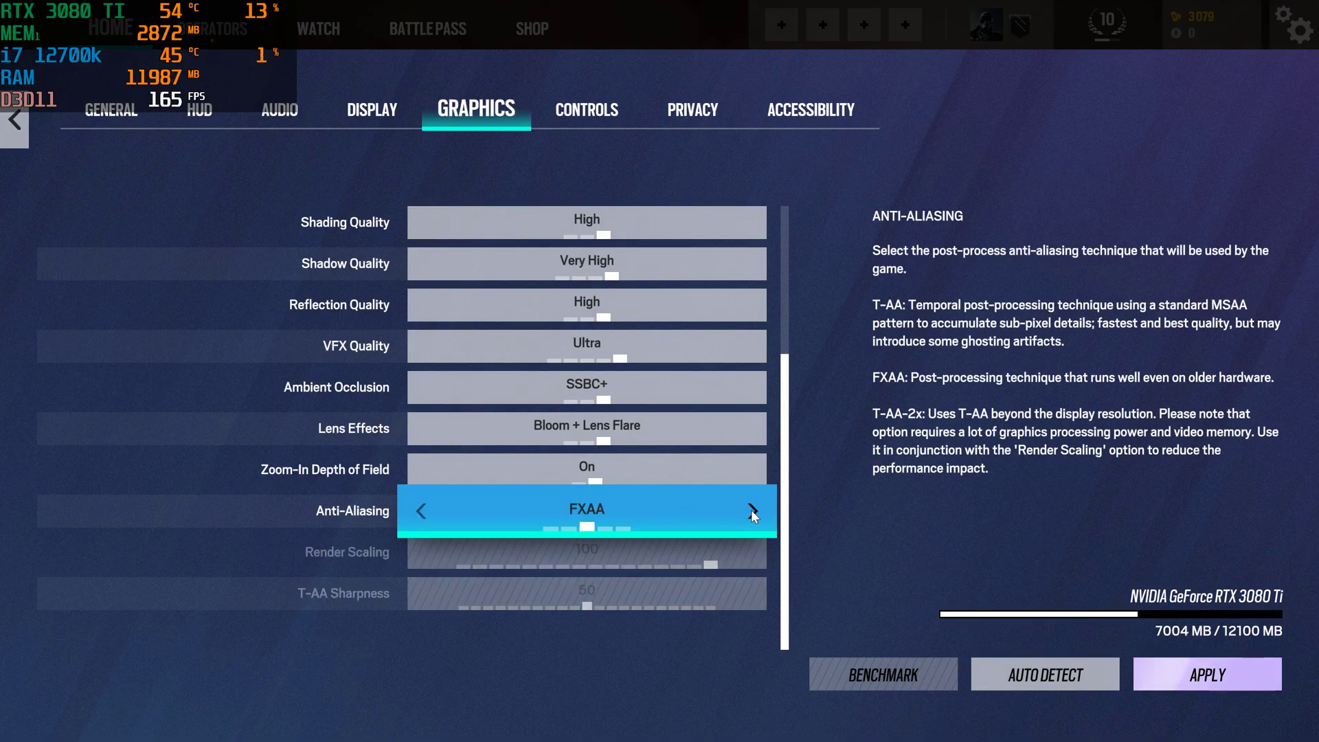
left_click(421, 511)
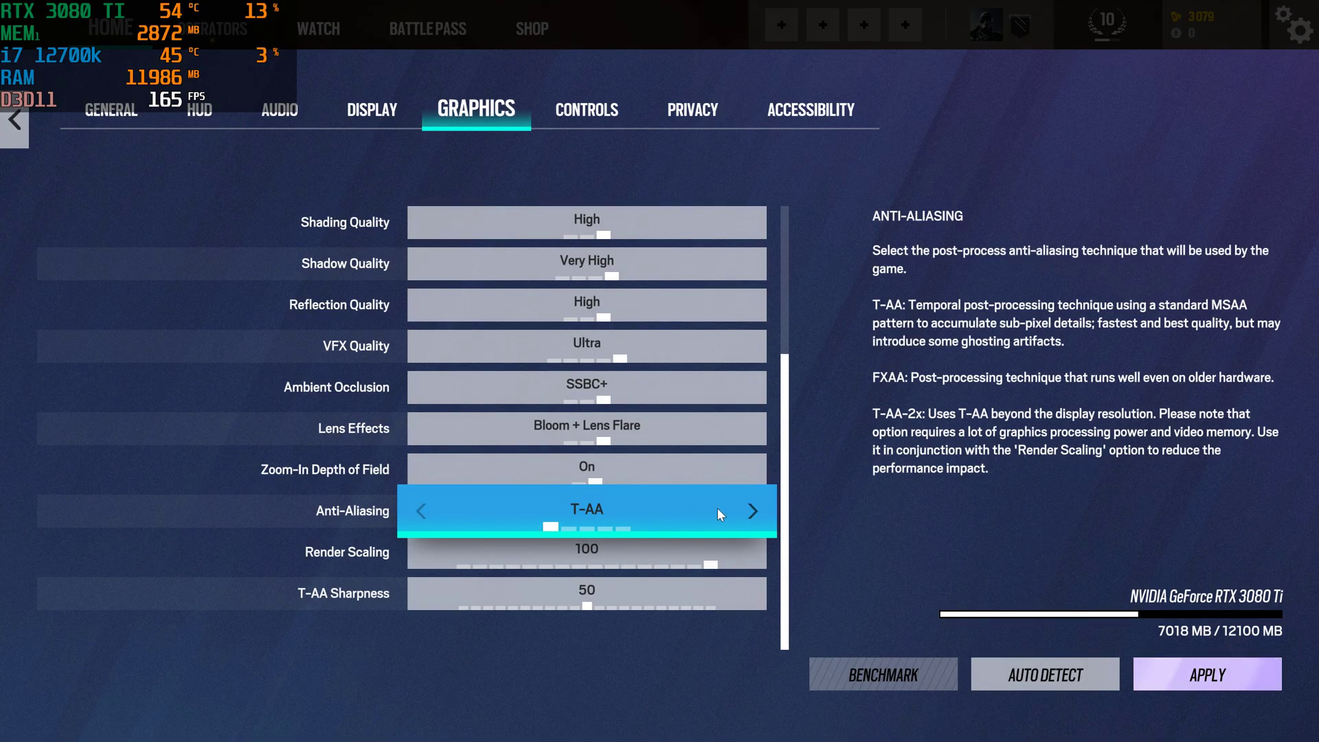
left_click(753, 511)
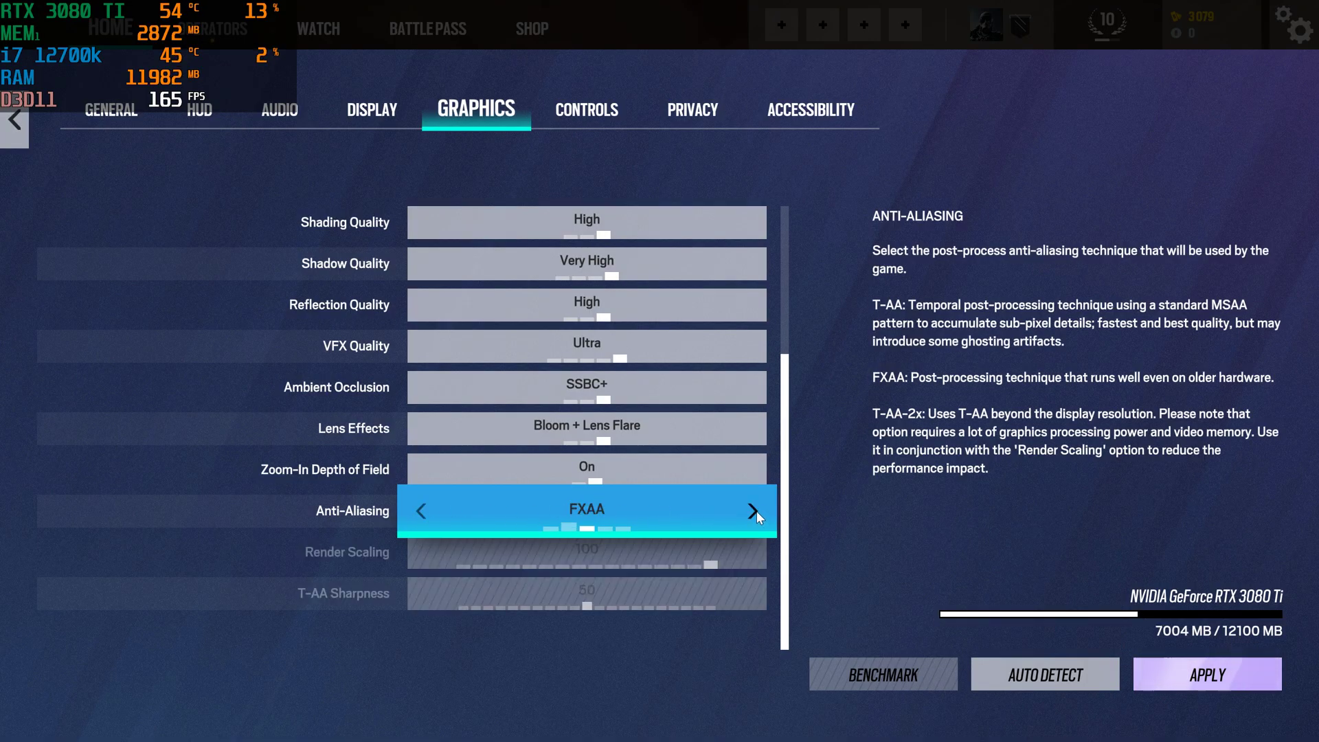
left_click(751, 510)
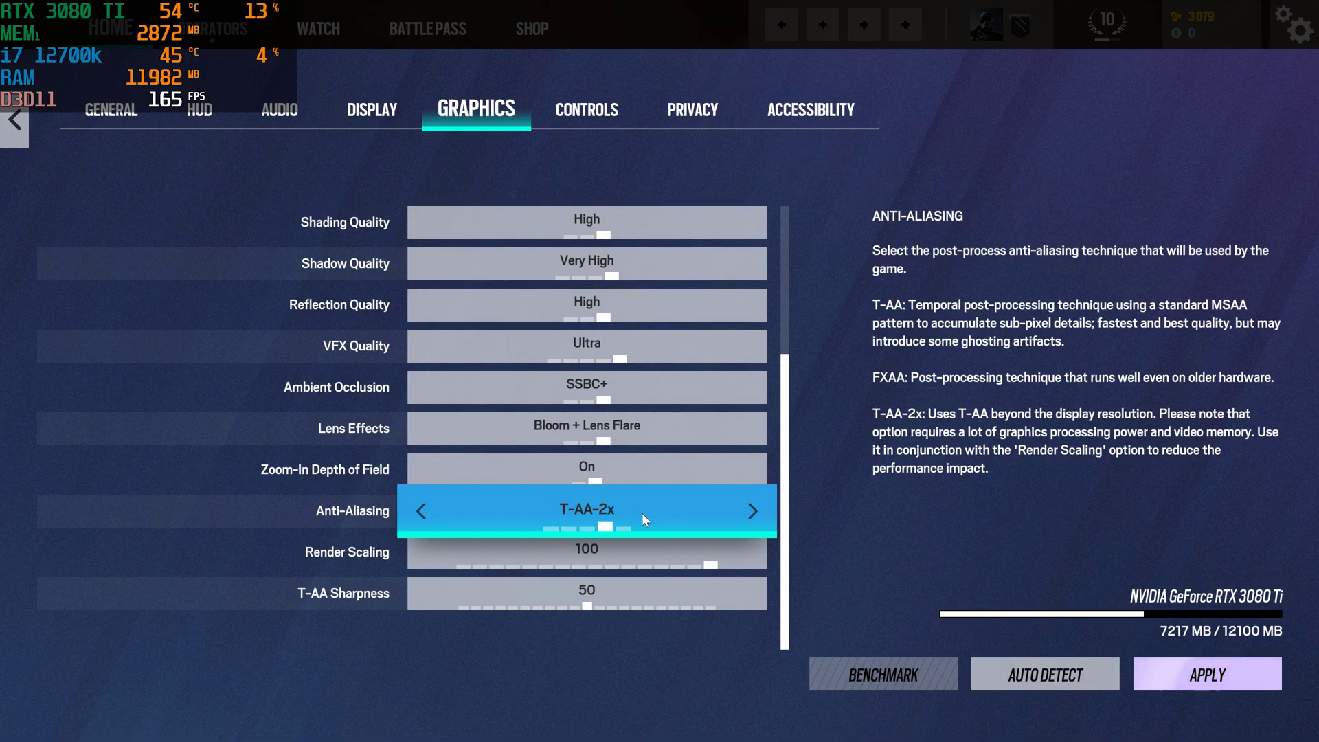
left_click(420, 510)
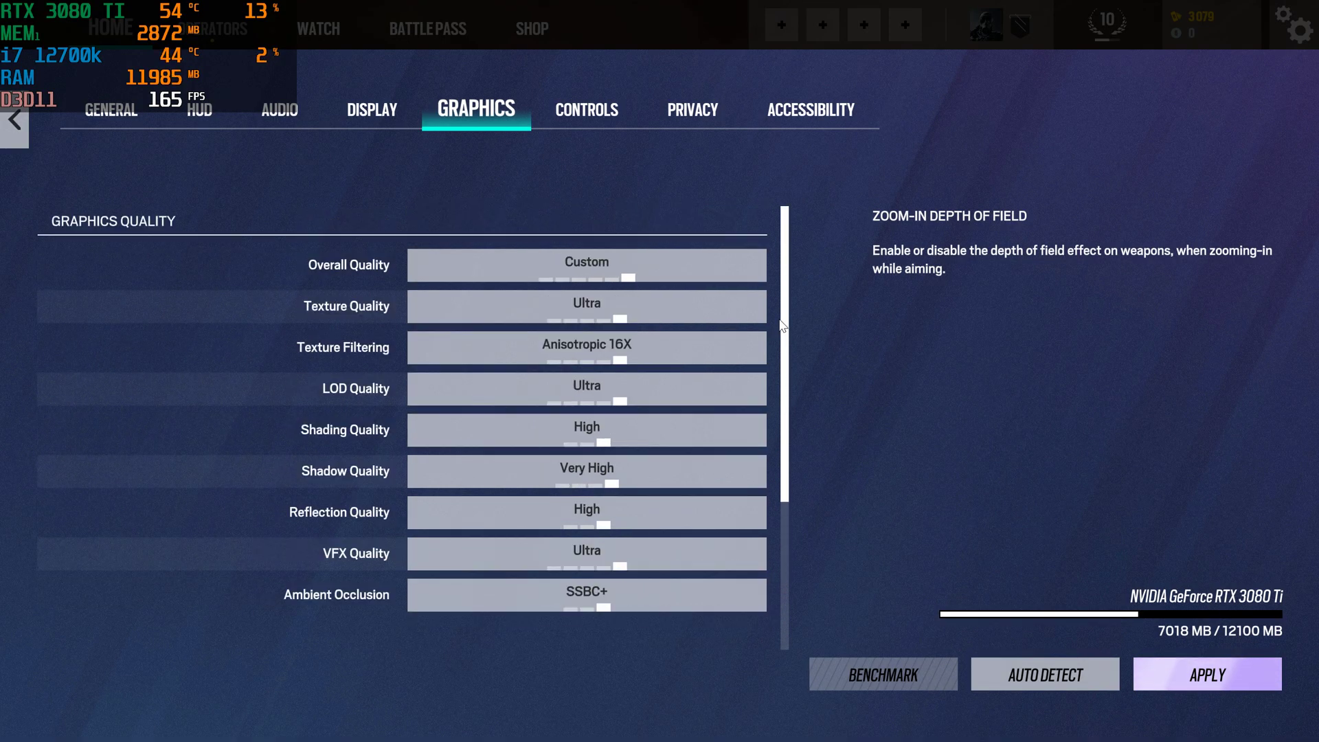
scroll("down", 3)
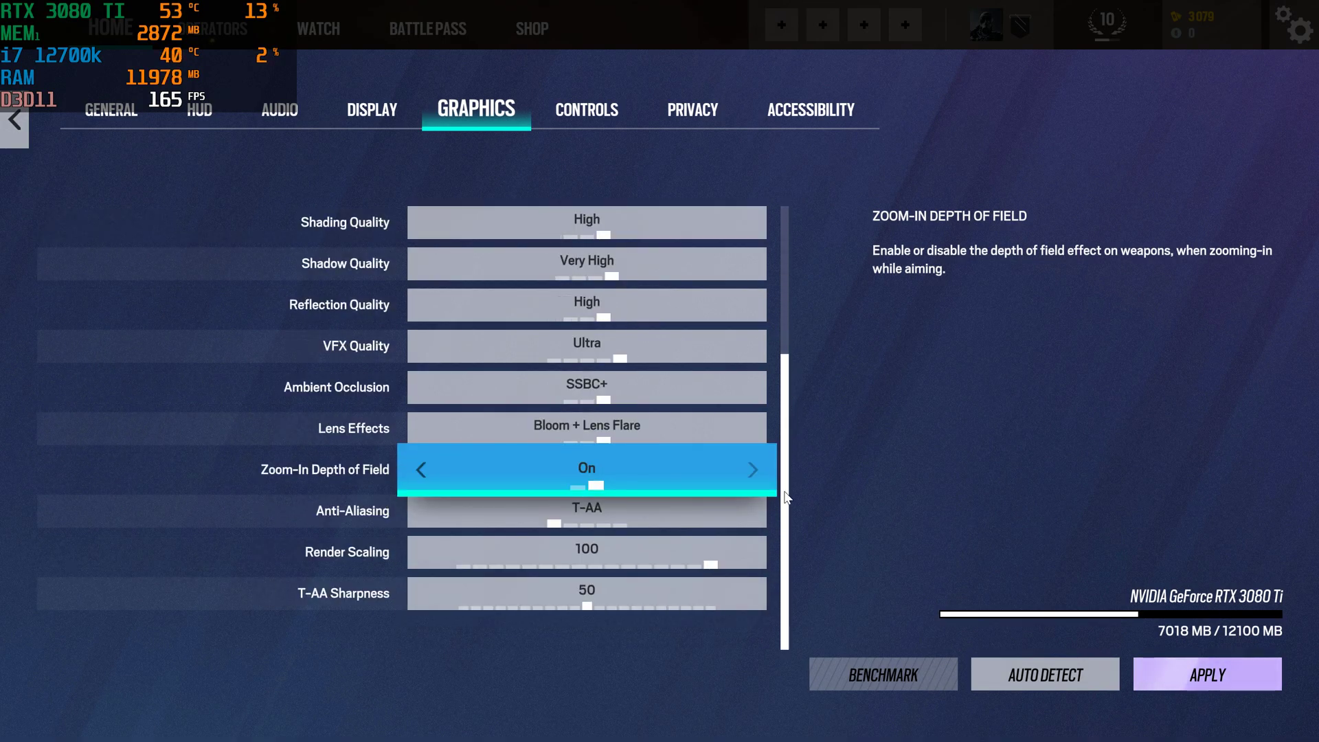